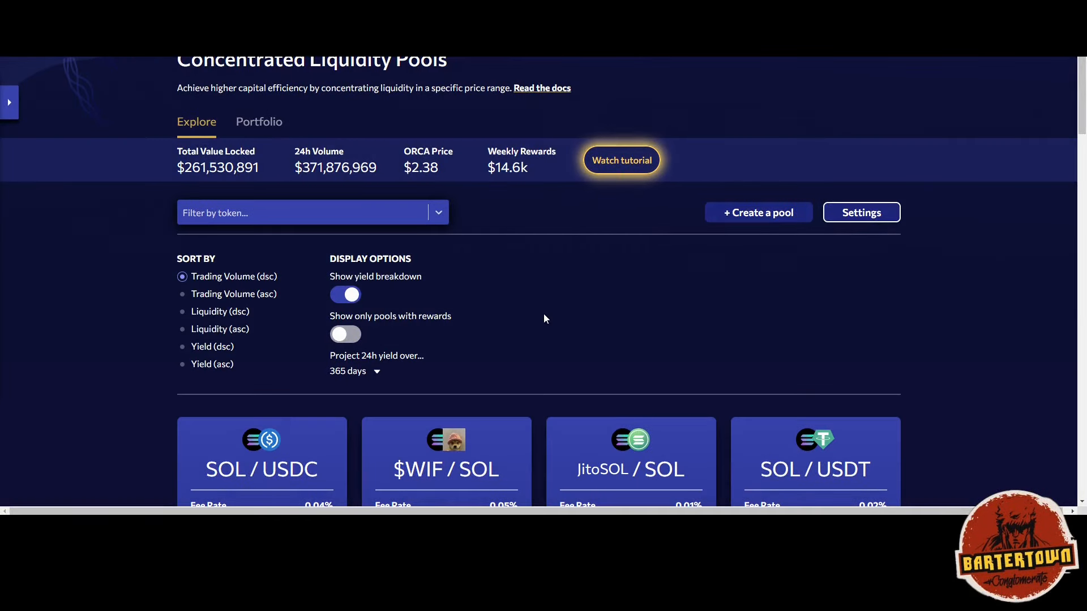
mouse_move(603, 293)
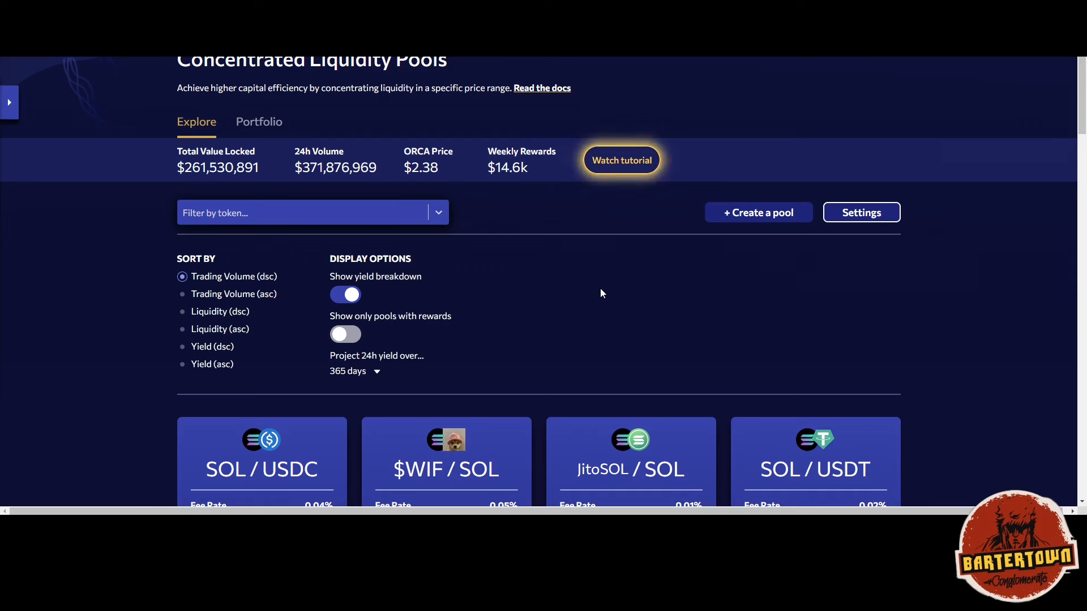
mouse_move(628, 229)
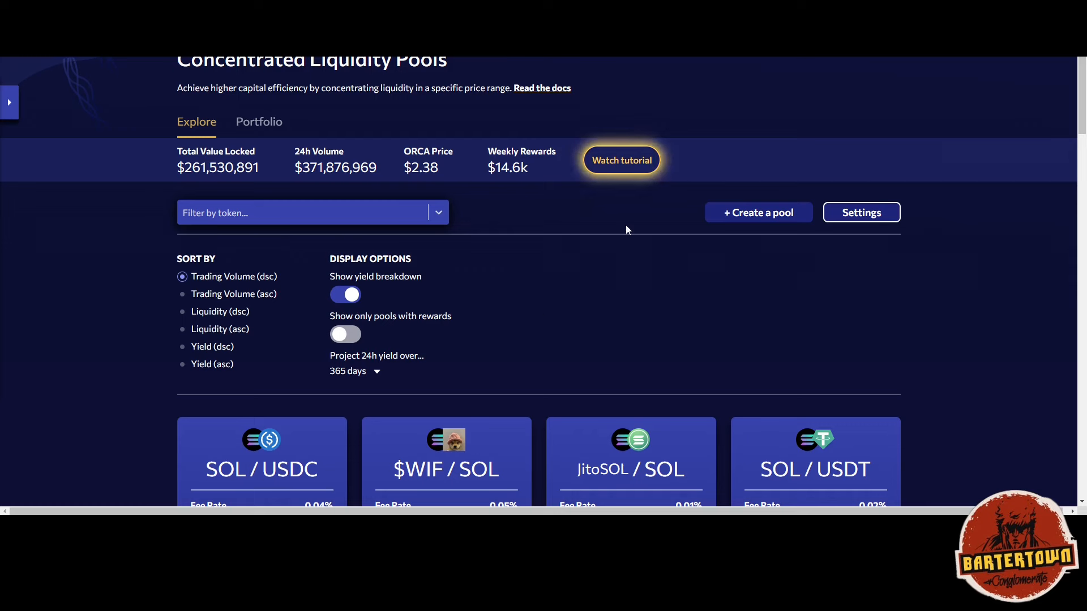
mouse_move(630, 232)
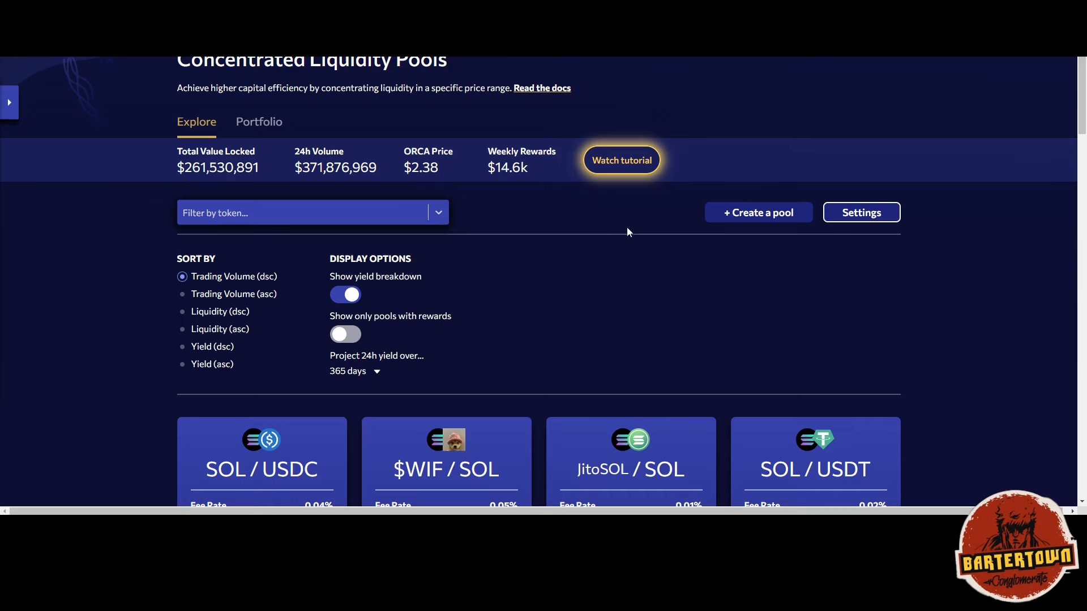
mouse_move(636, 270)
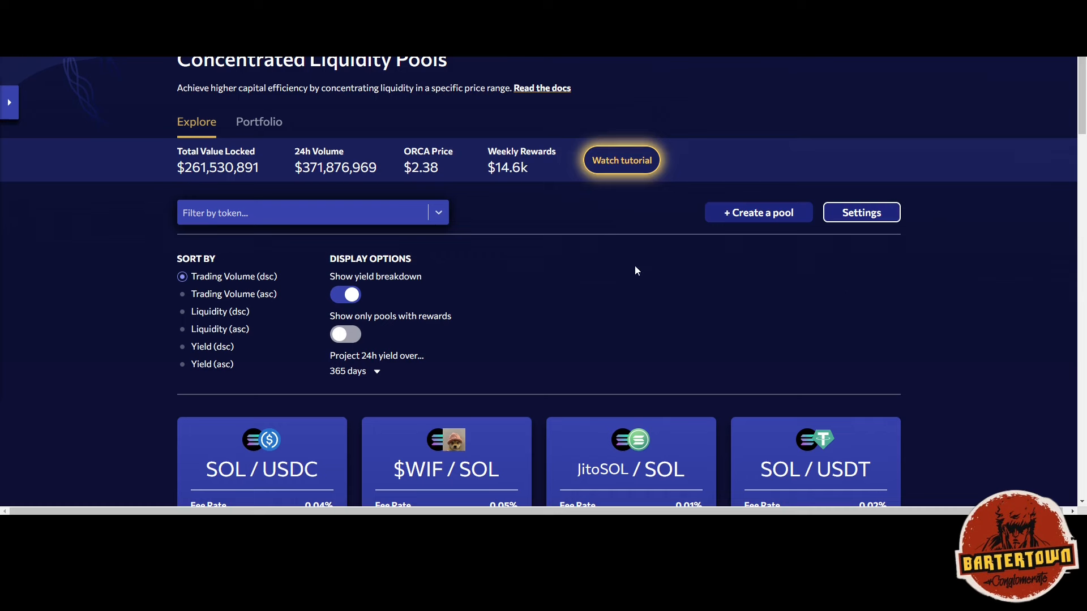
mouse_move(671, 343)
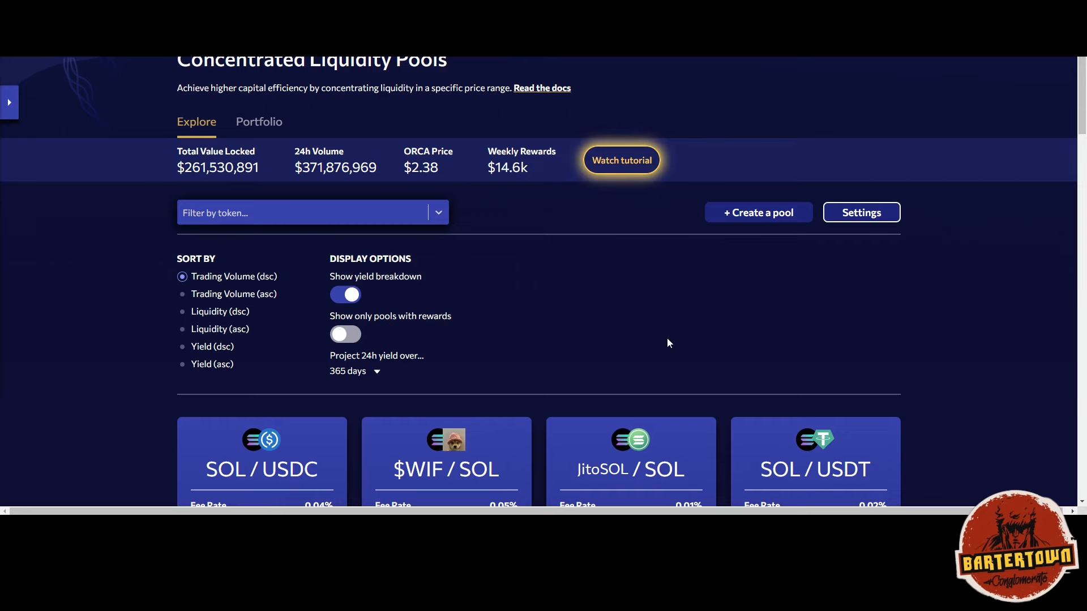
Step: Scroll the Explore pool cards comparing 365-day Yield/TVL down to Pepe/SOL, JupSOL/SOL, CAT/SOL and INF/SOL
scroll(down, 3)
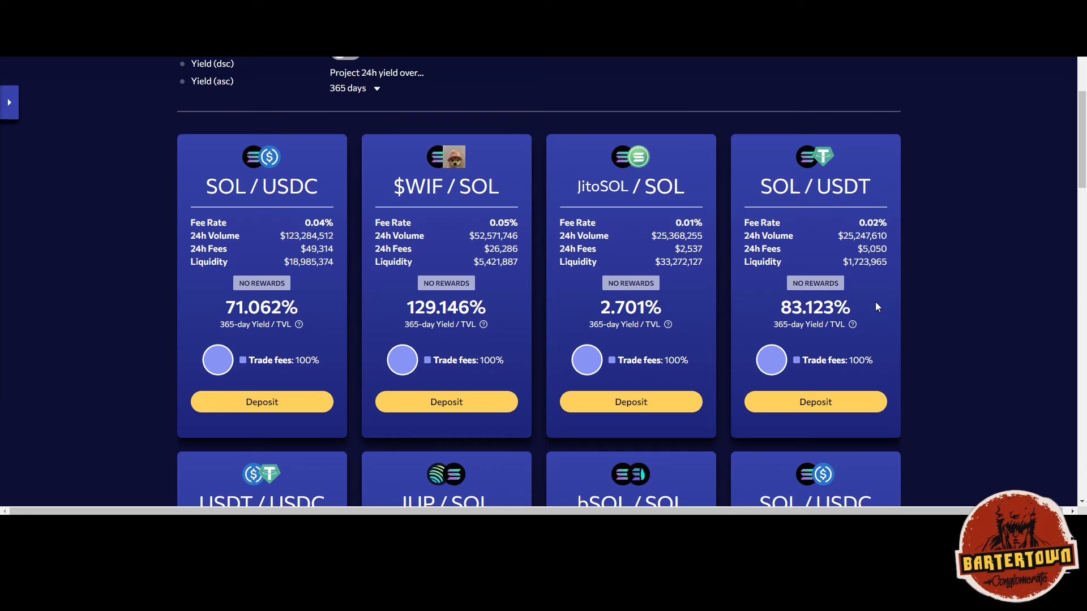
mouse_move(895, 304)
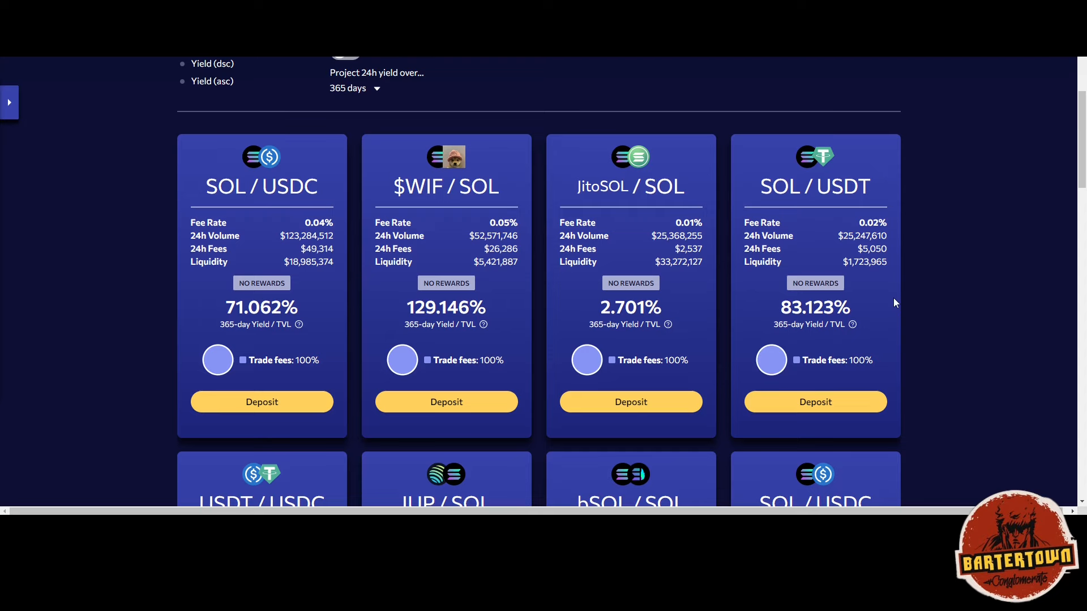
scroll(down, 3)
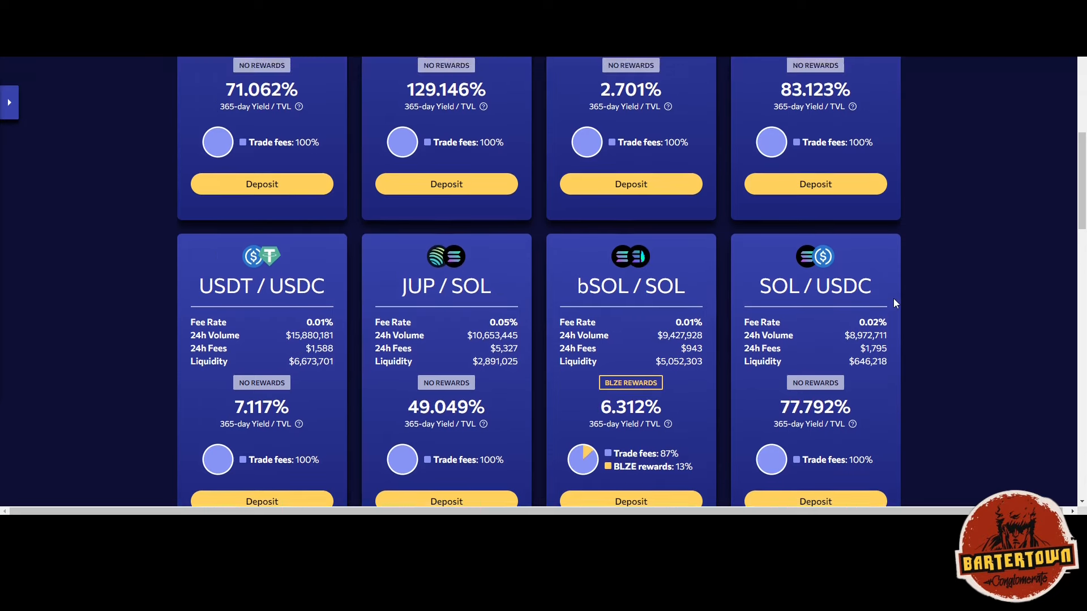
scroll(up, 3)
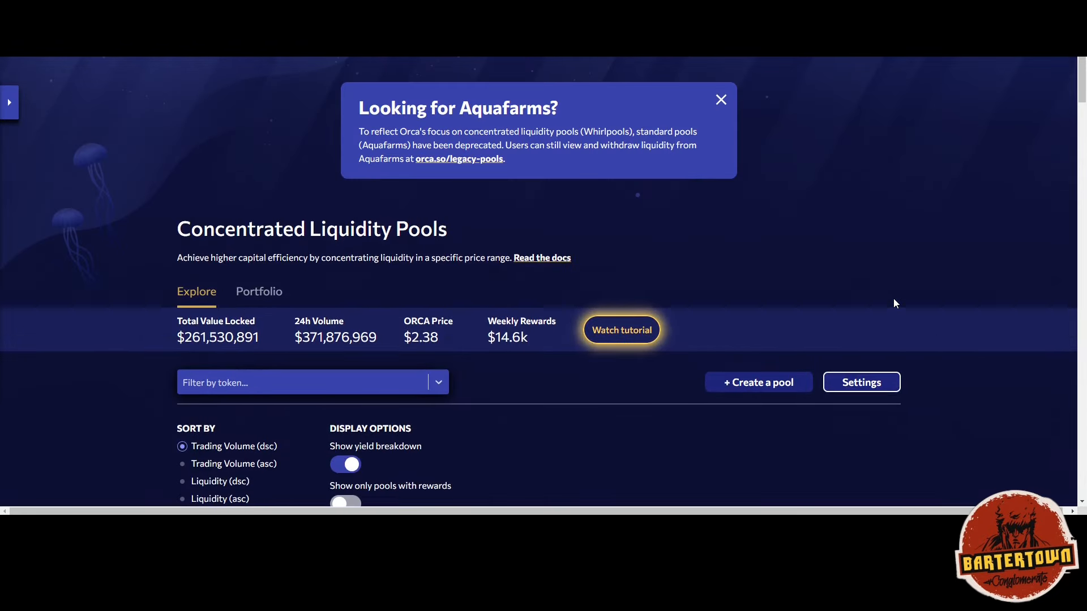
scroll(down, 3)
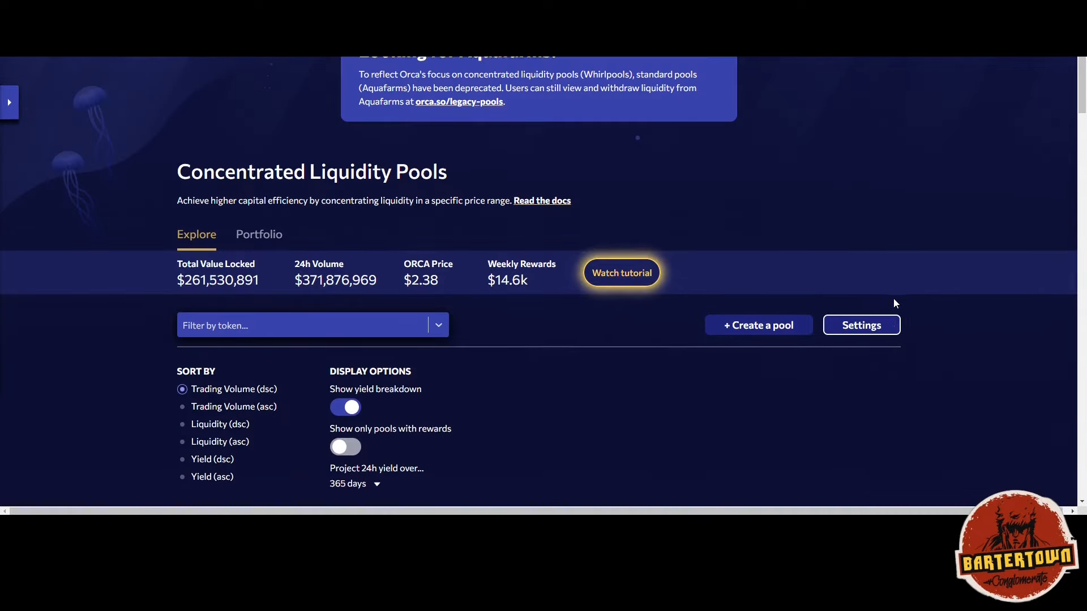
scroll(down, 3)
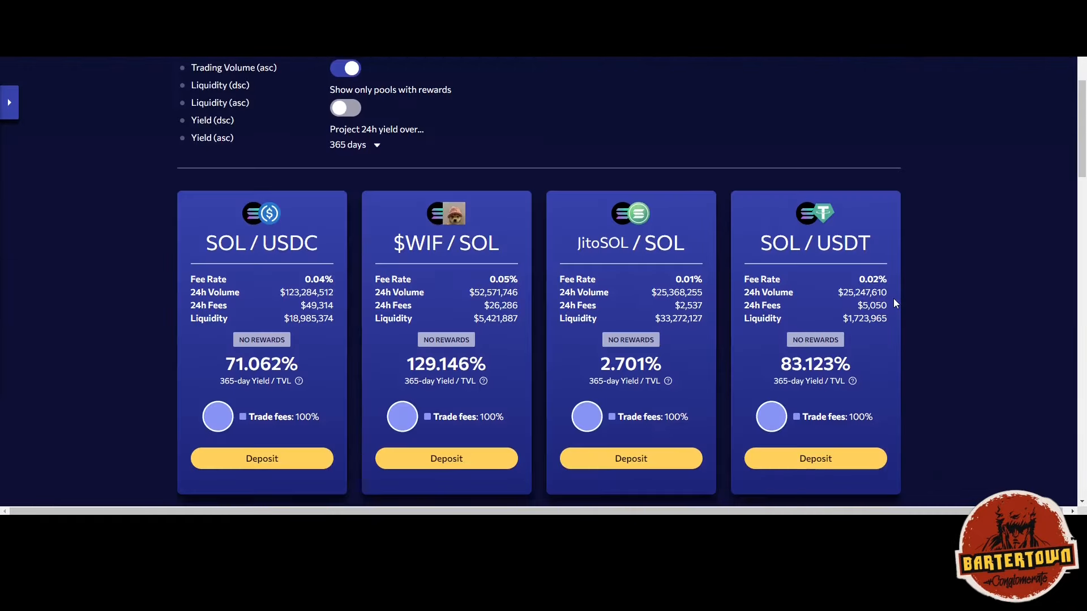
scroll(down, 3)
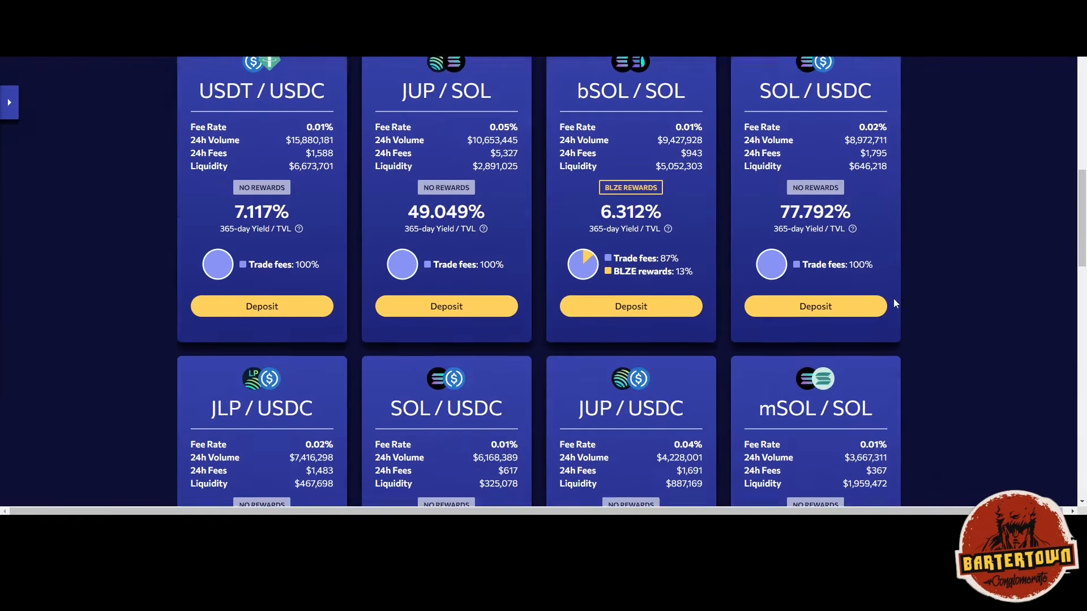
scroll(down, 3)
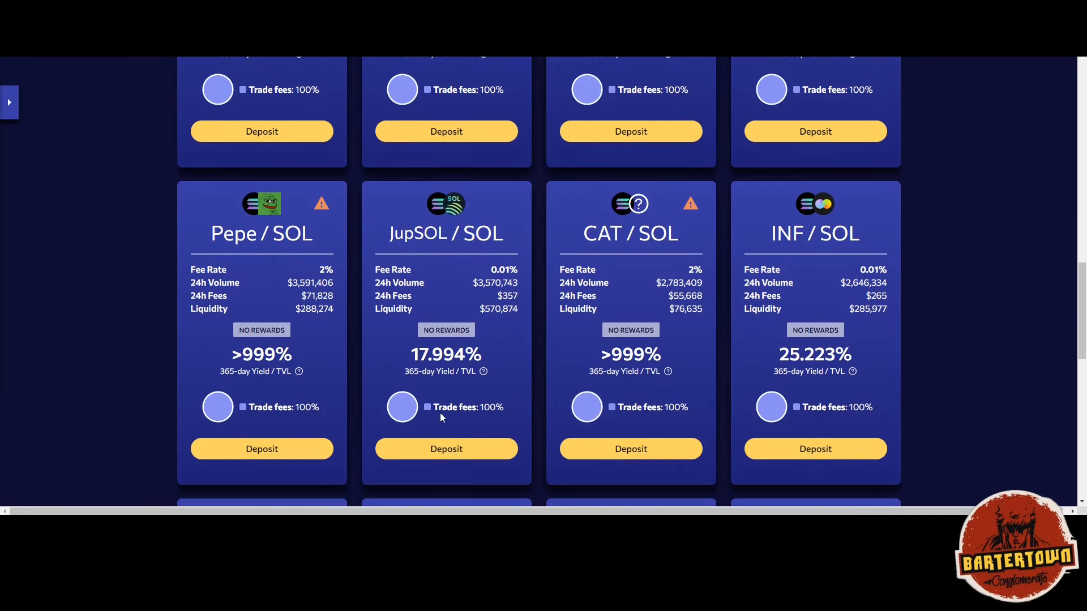
mouse_move(491, 426)
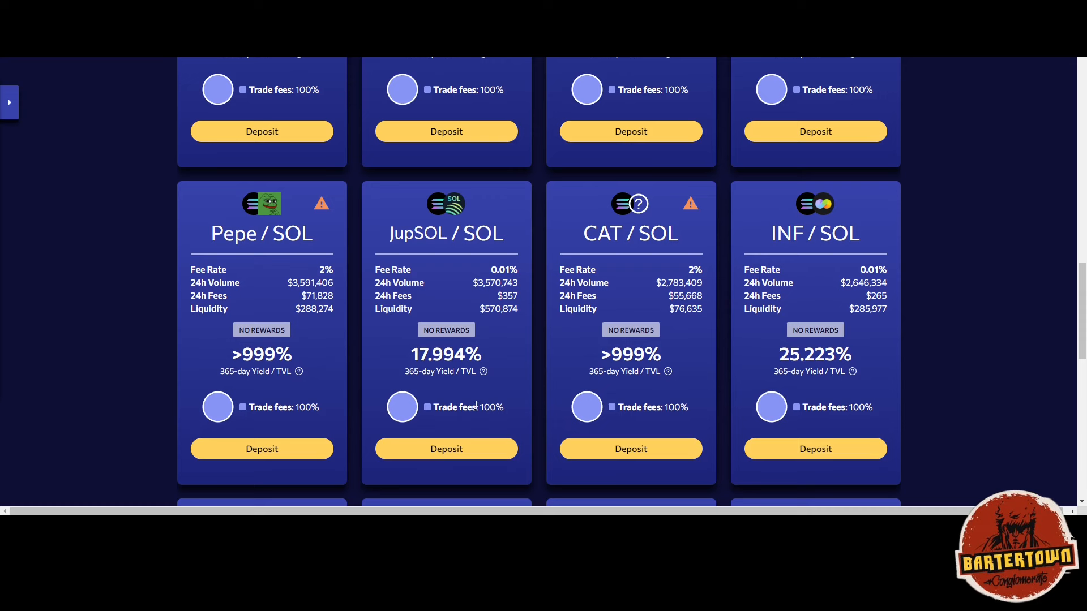
mouse_move(240, 423)
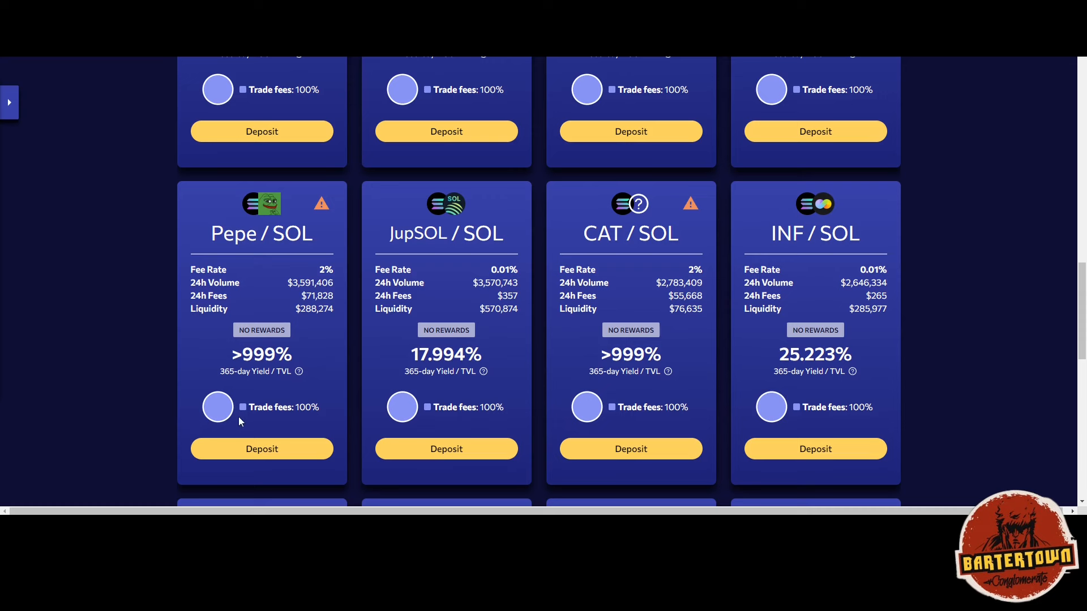
mouse_move(407, 435)
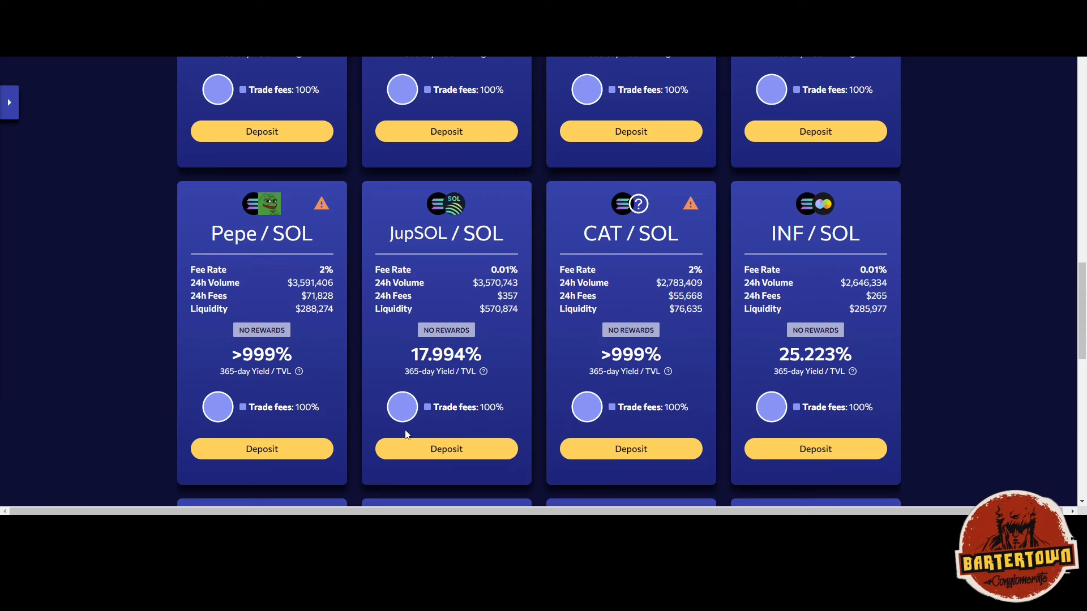
mouse_move(437, 423)
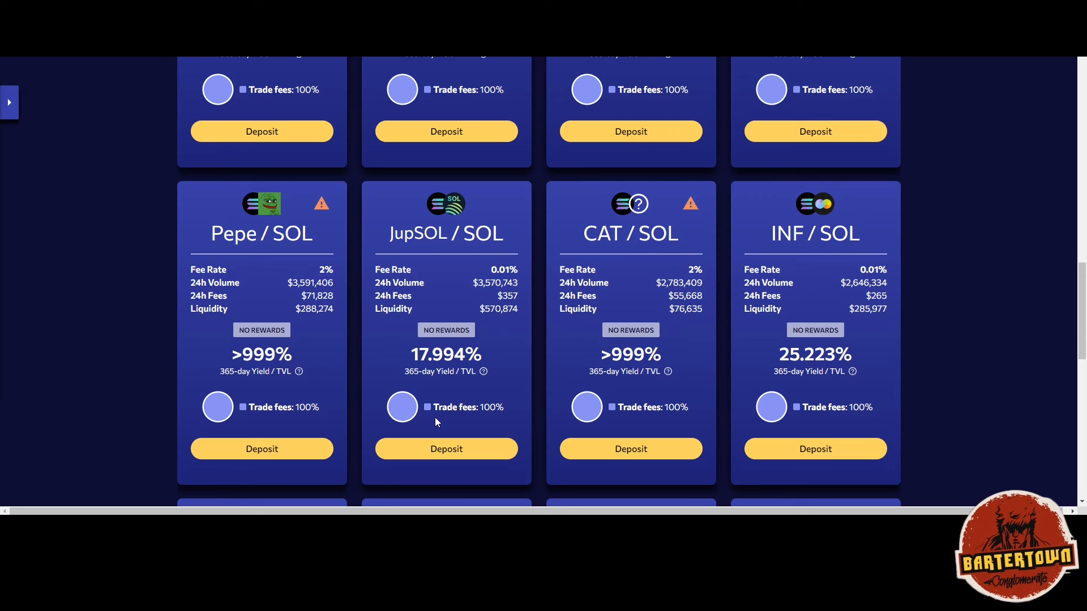
Step: Scroll further down the pool cards until MAGA/SOL (>999% yield), POPCAT/SOL and tremp/SOL appear
scroll(down, 3)
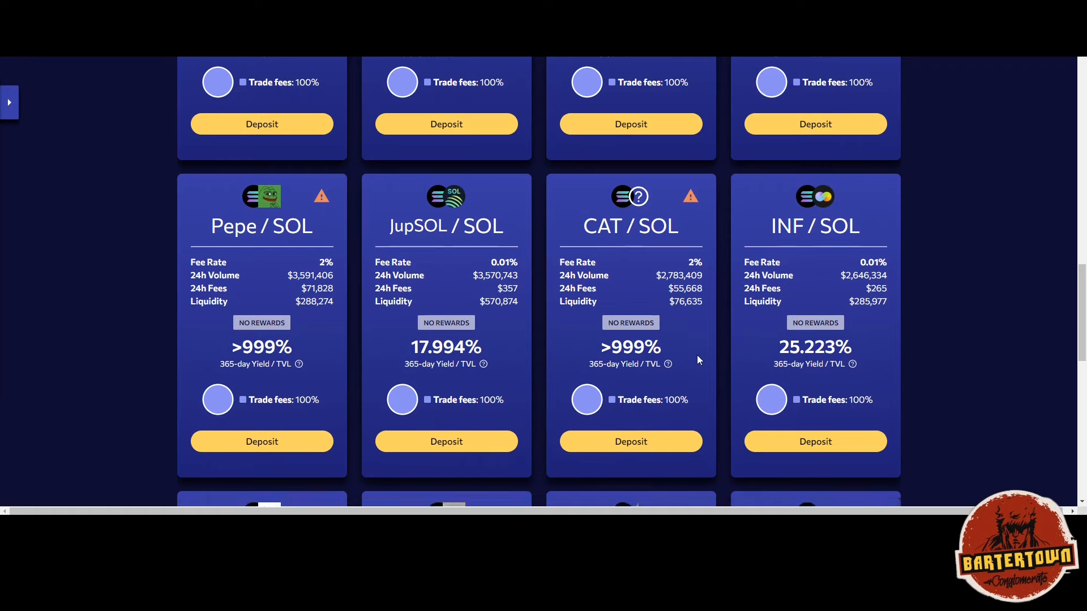
scroll(down, 3)
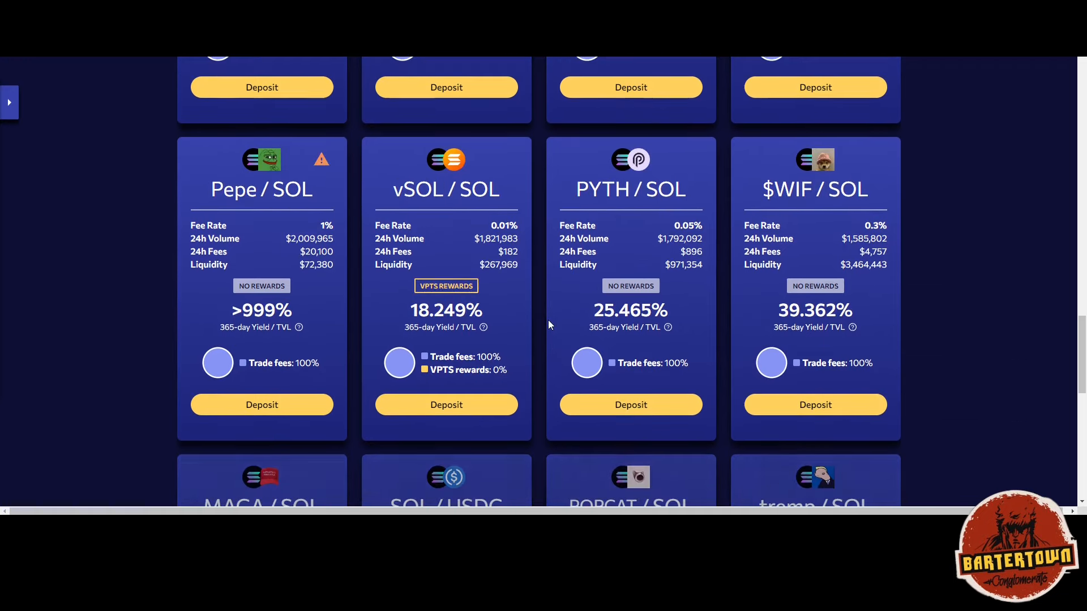
scroll(down, 3)
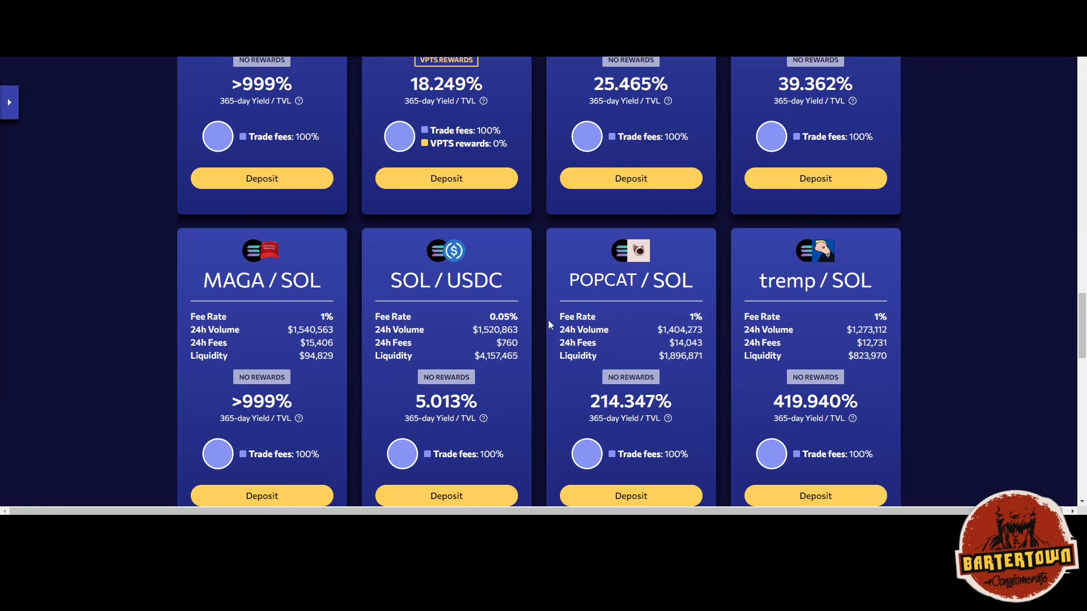
scroll(down, 3)
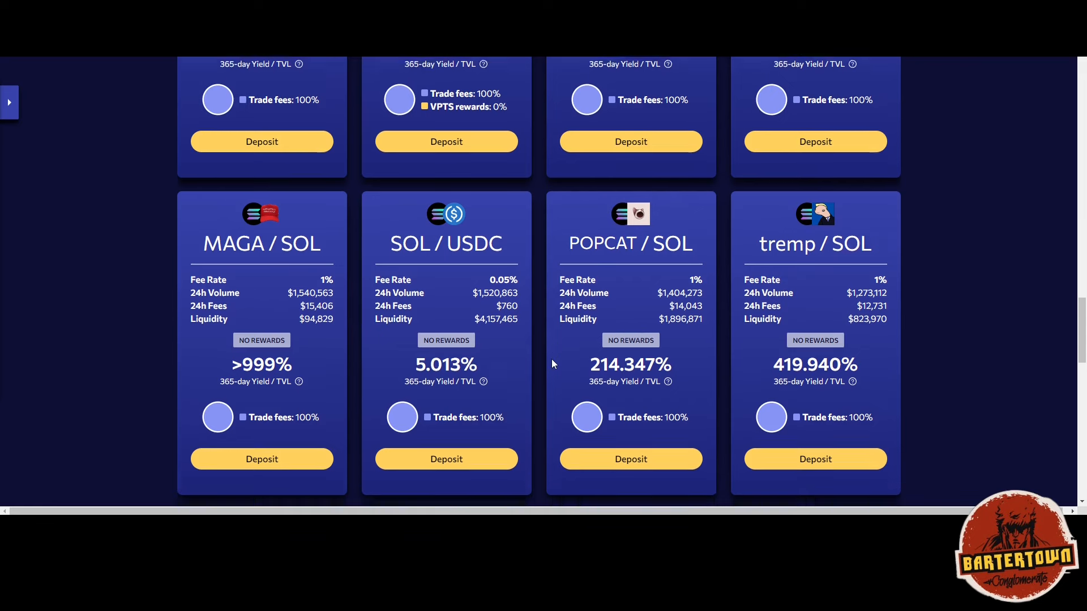
scroll(down, 3)
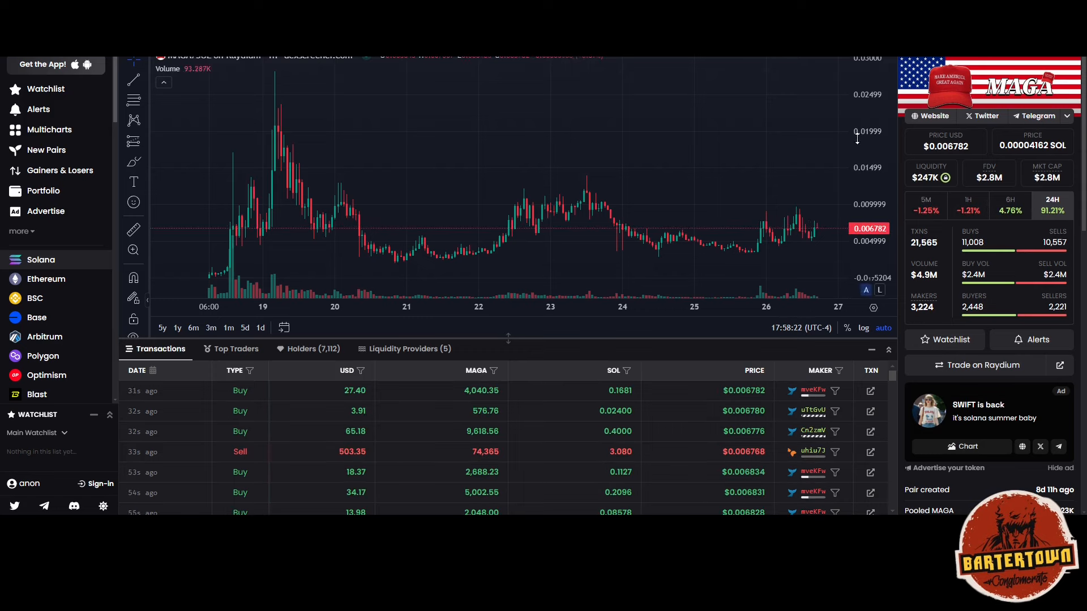
mouse_move(801, 248)
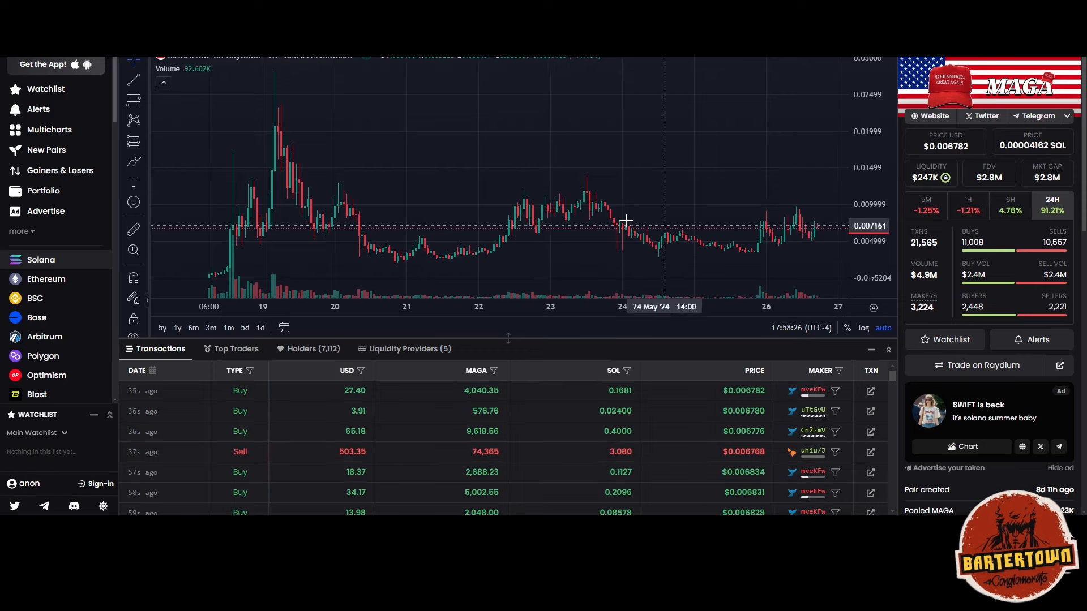
mouse_move(694, 219)
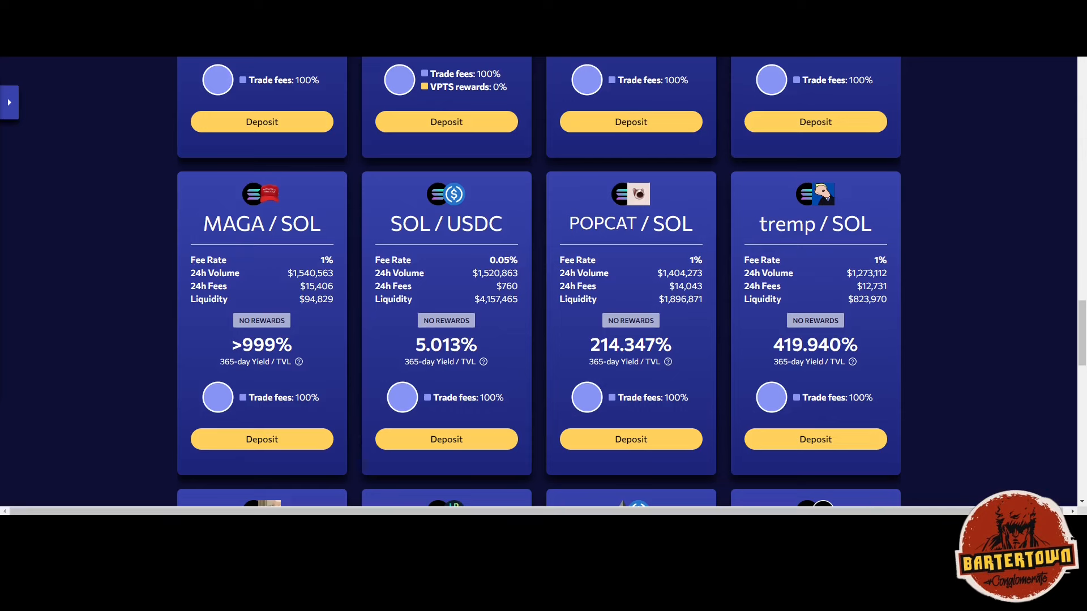
mouse_move(265, 299)
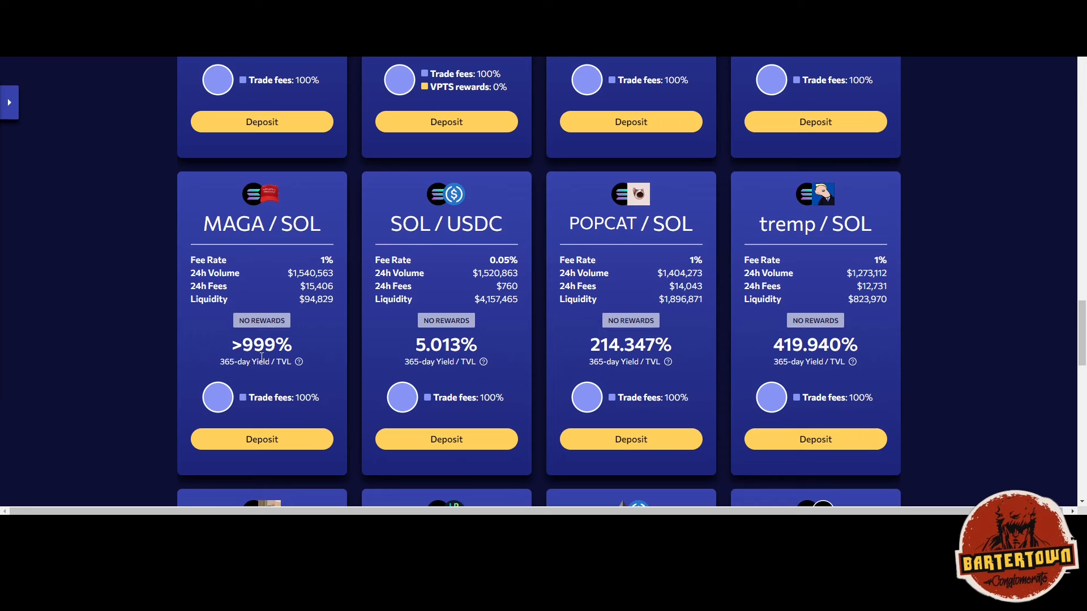
mouse_move(247, 349)
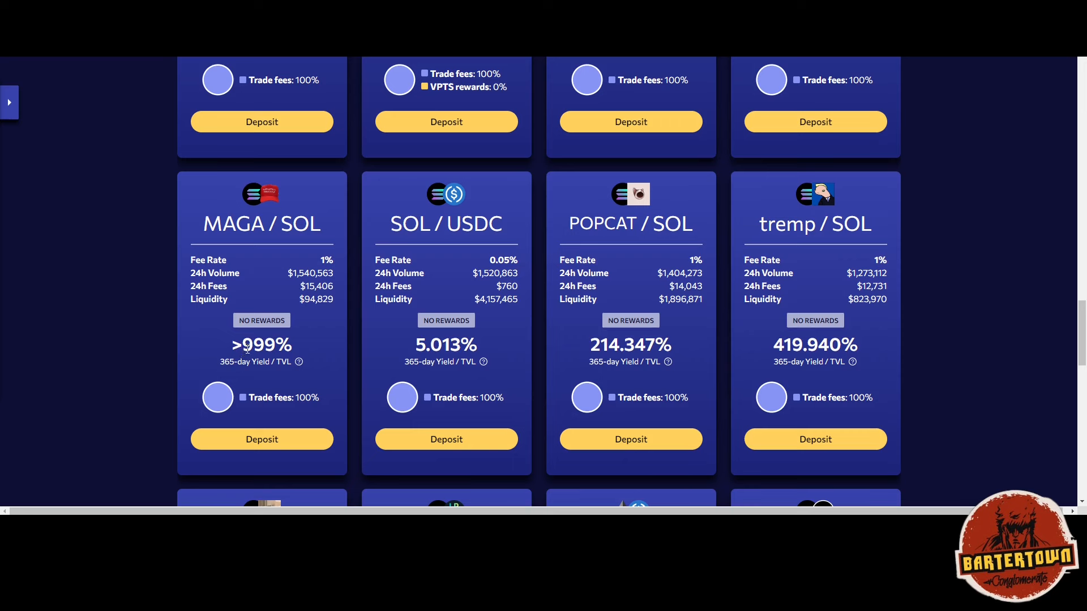
mouse_move(332, 367)
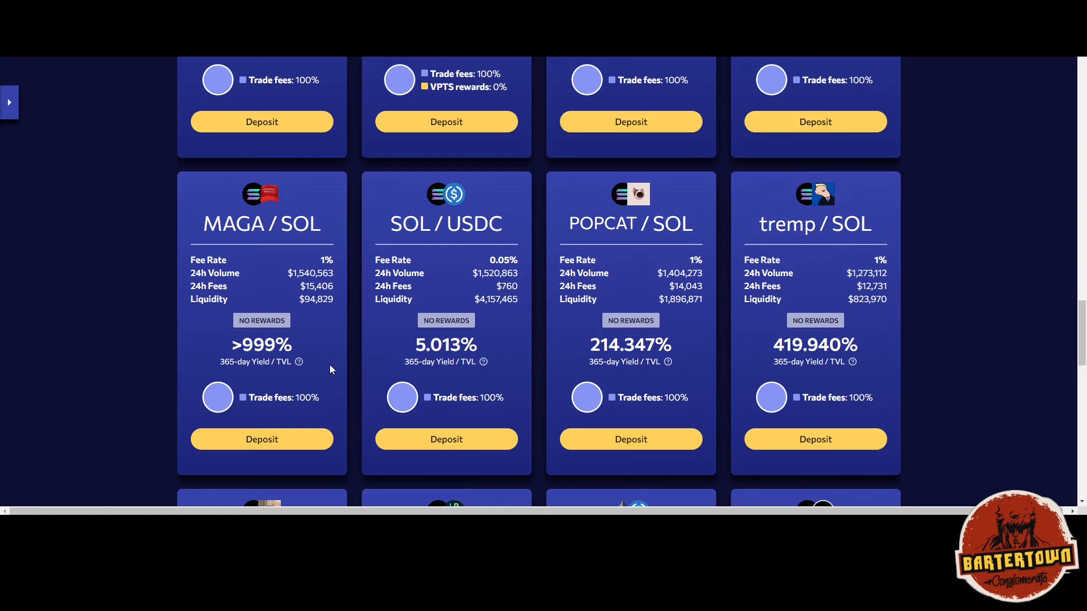
Step: Scroll the pools page to review the MAGA/SOL card figures before returning to the Explore header
scroll(down, 3)
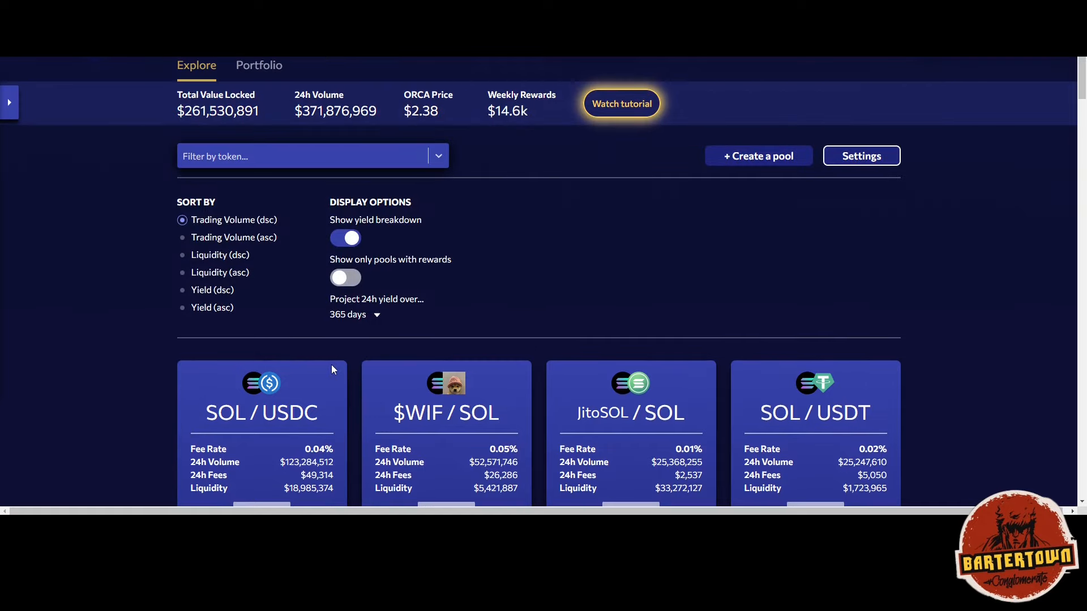
Step: Read the pools' 365-day Yield/TVL and bring up the yield projection period choices (24h to 365 days)
scroll(down, 3)
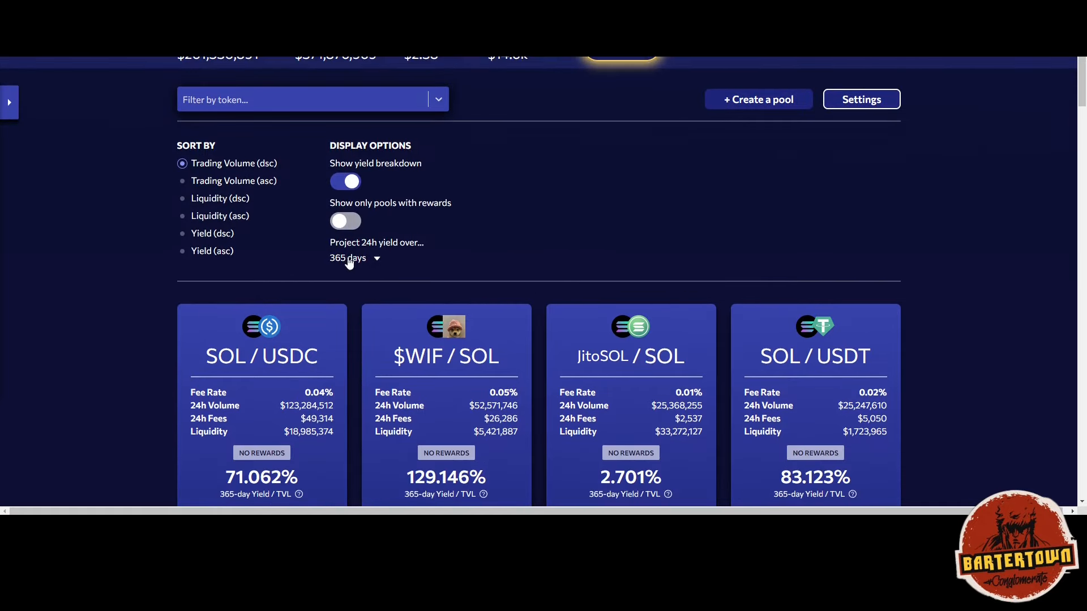
mouse_move(354, 267)
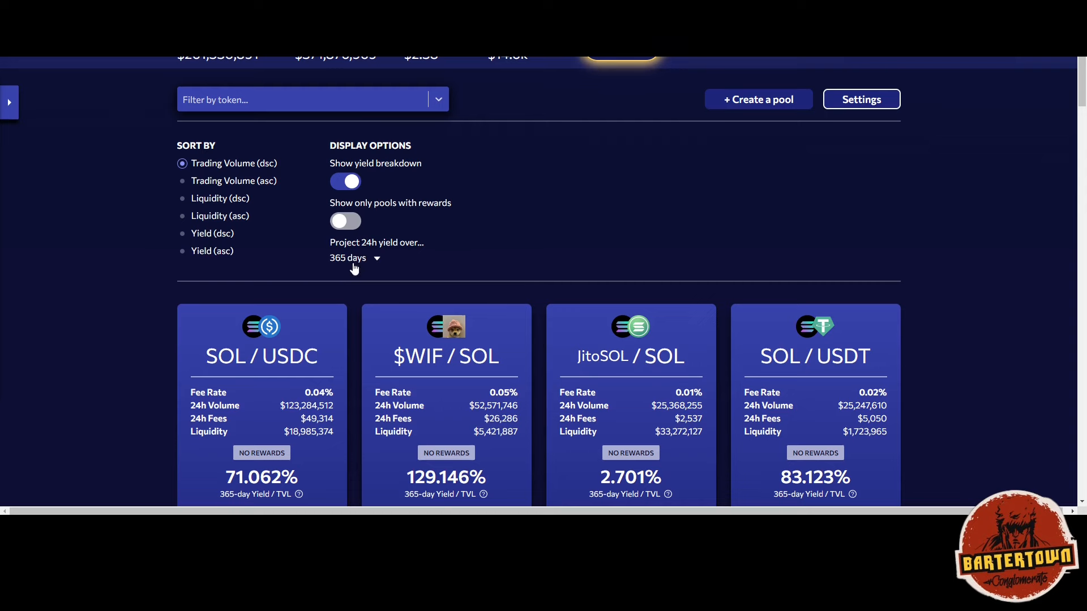
click(353, 258)
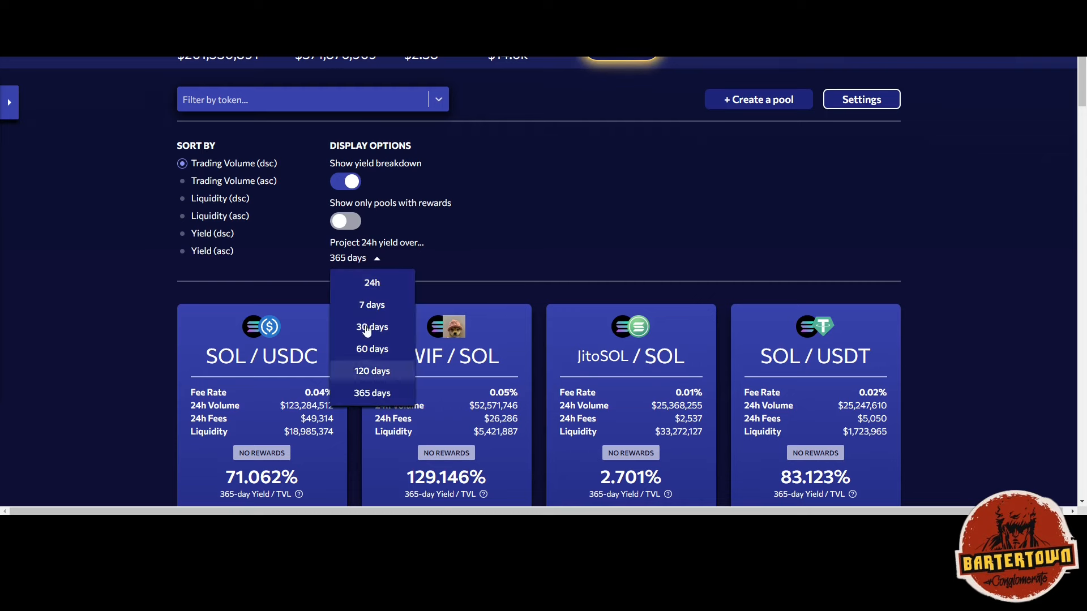
scroll(down, 3)
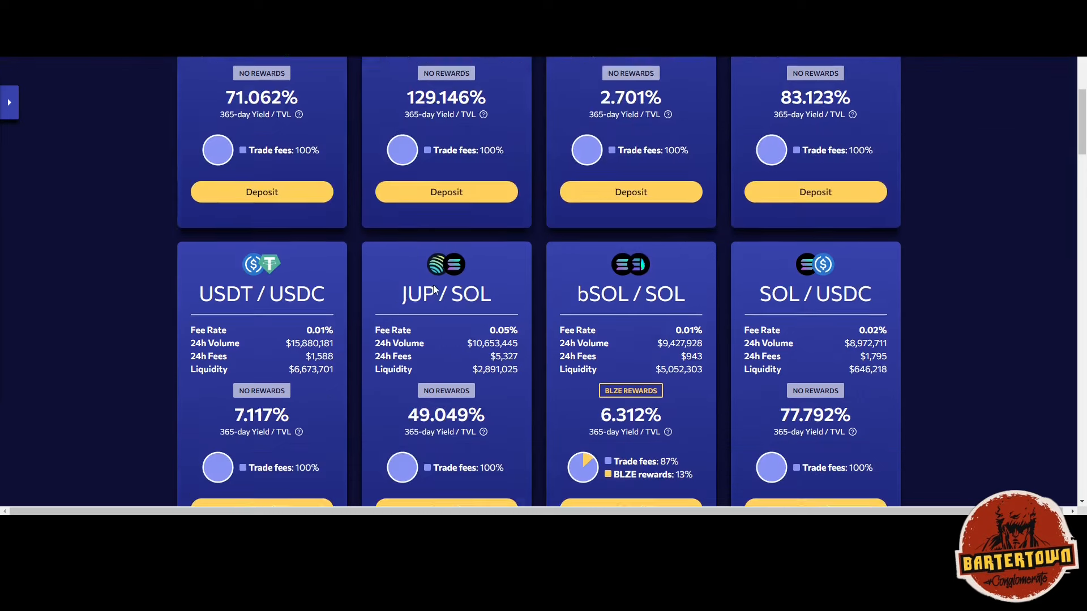
scroll(down, 3)
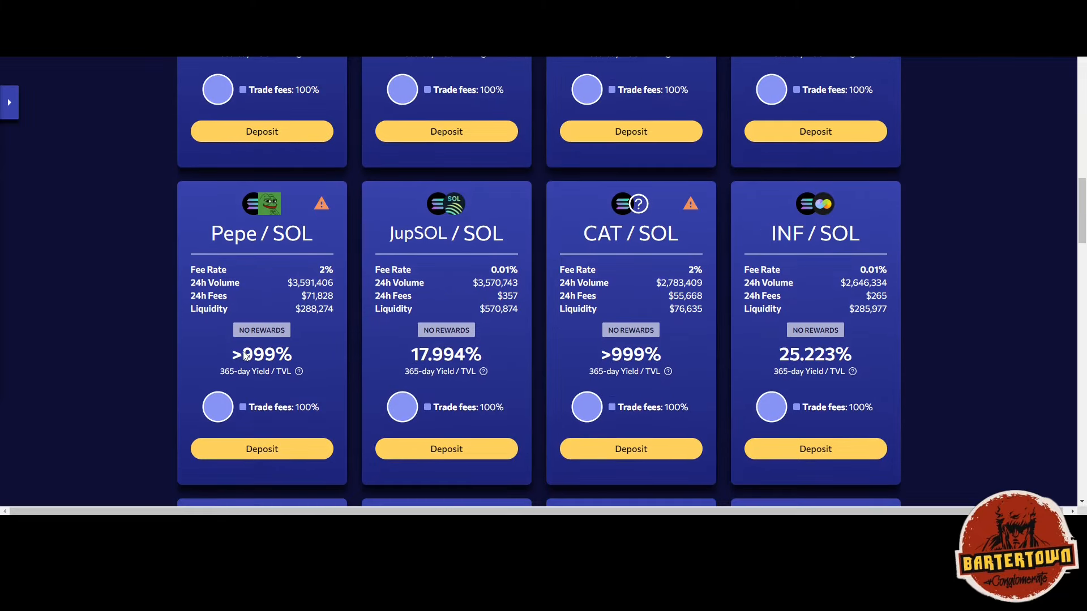
scroll(down, 3)
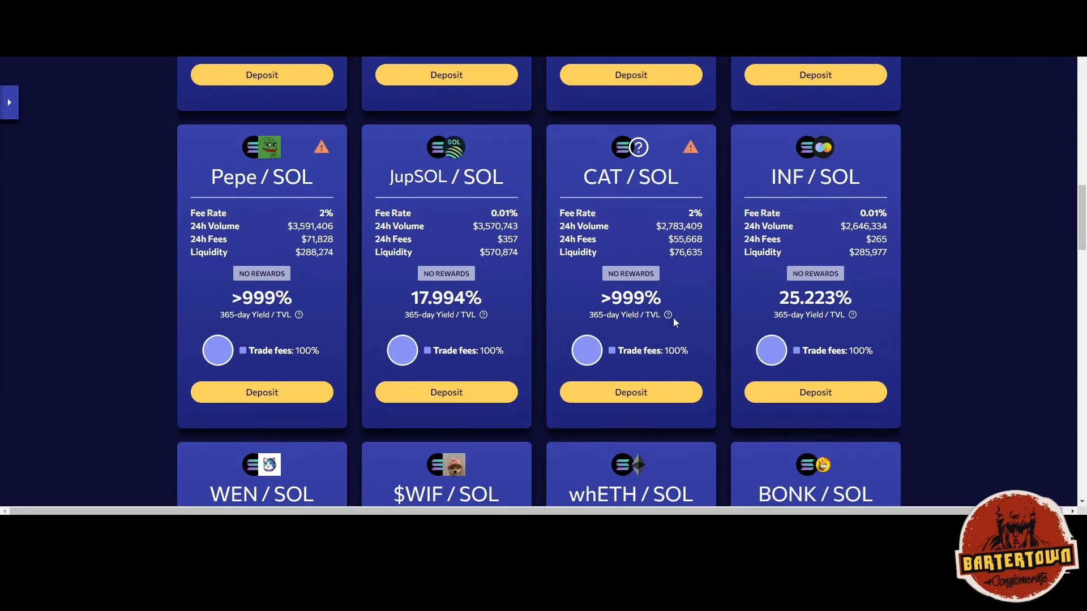
scroll(down, 3)
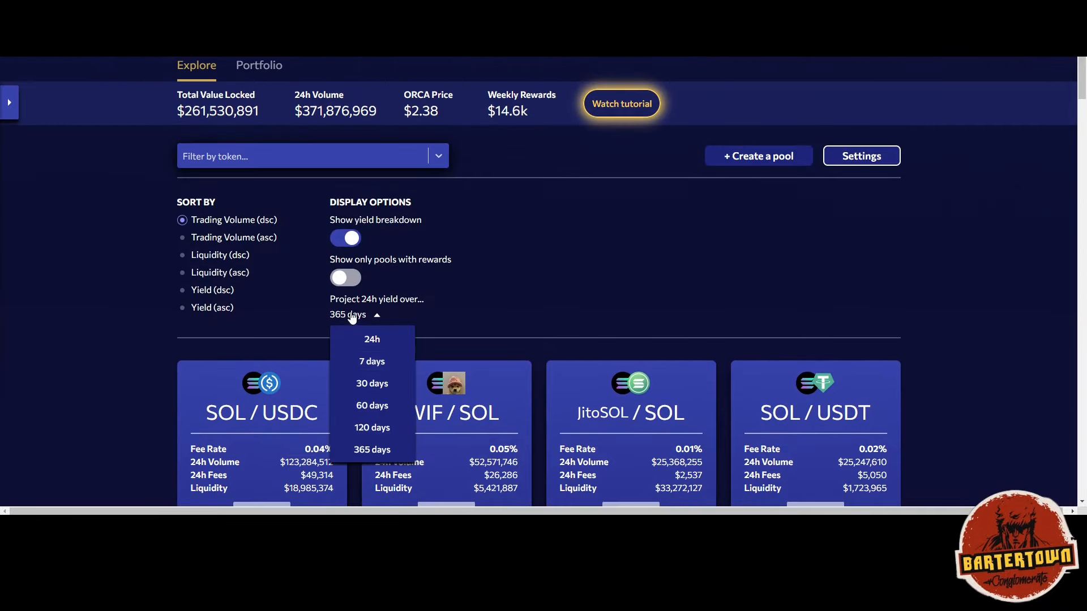
Step: Switch the yield projection to 24 hours and start reviewing the recalculated pool cards
click(371, 340)
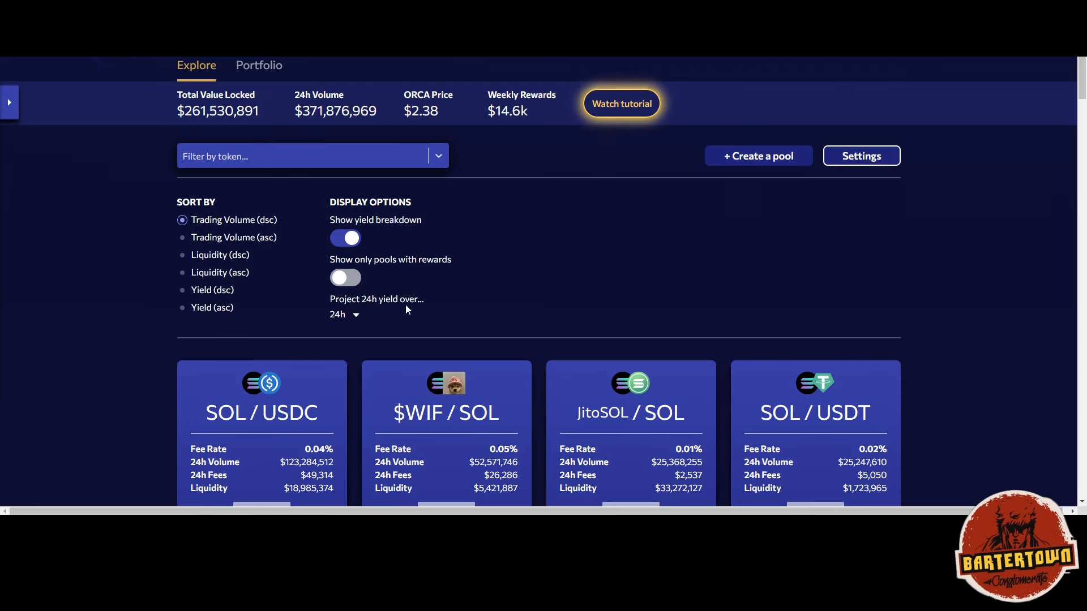
scroll(down, 3)
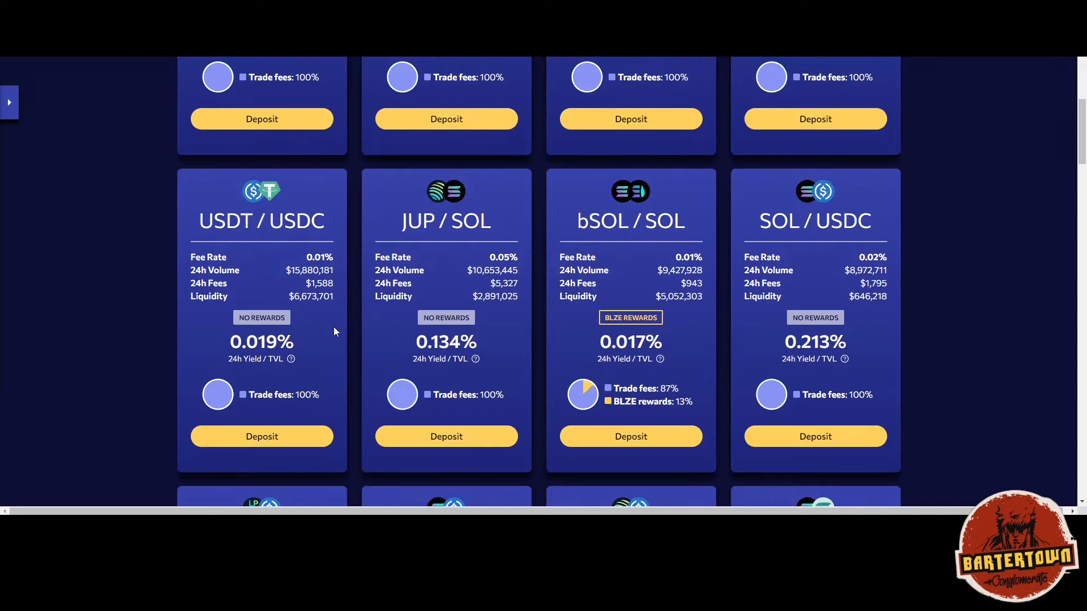
scroll(down, 3)
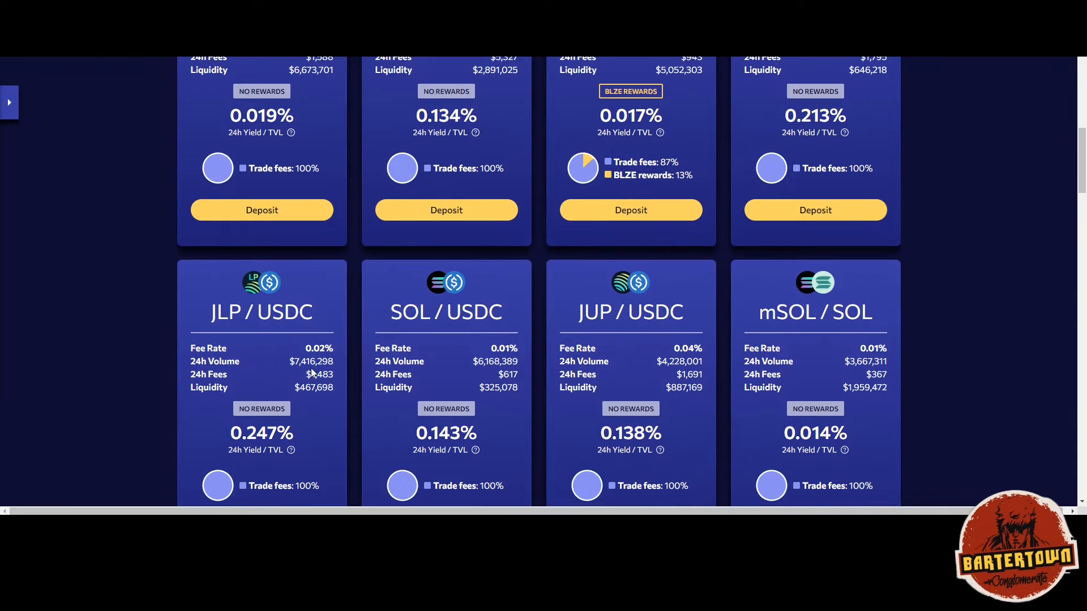
scroll(down, 3)
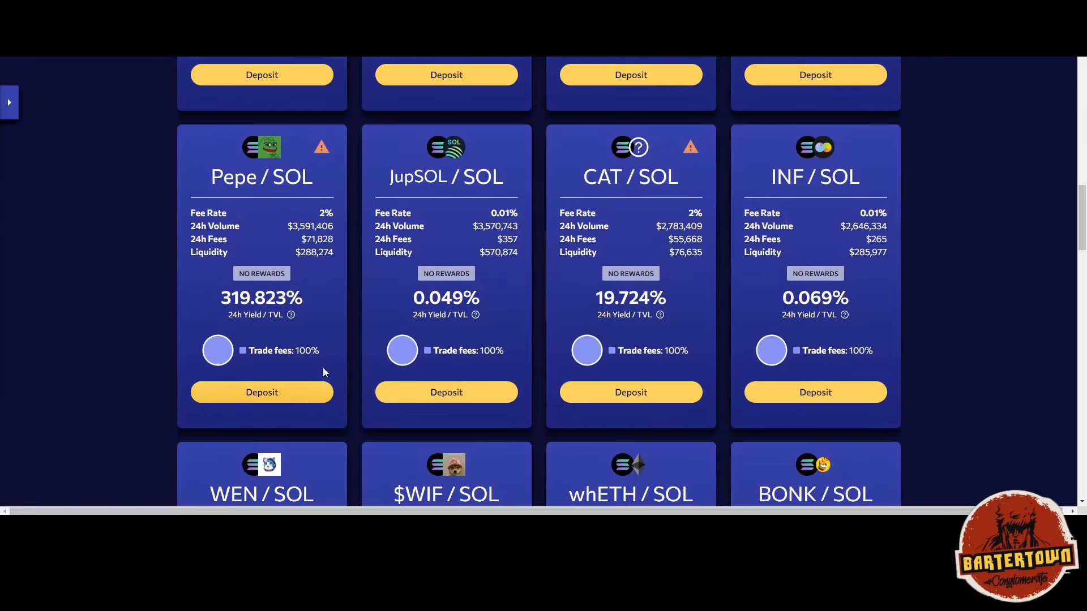
mouse_move(331, 341)
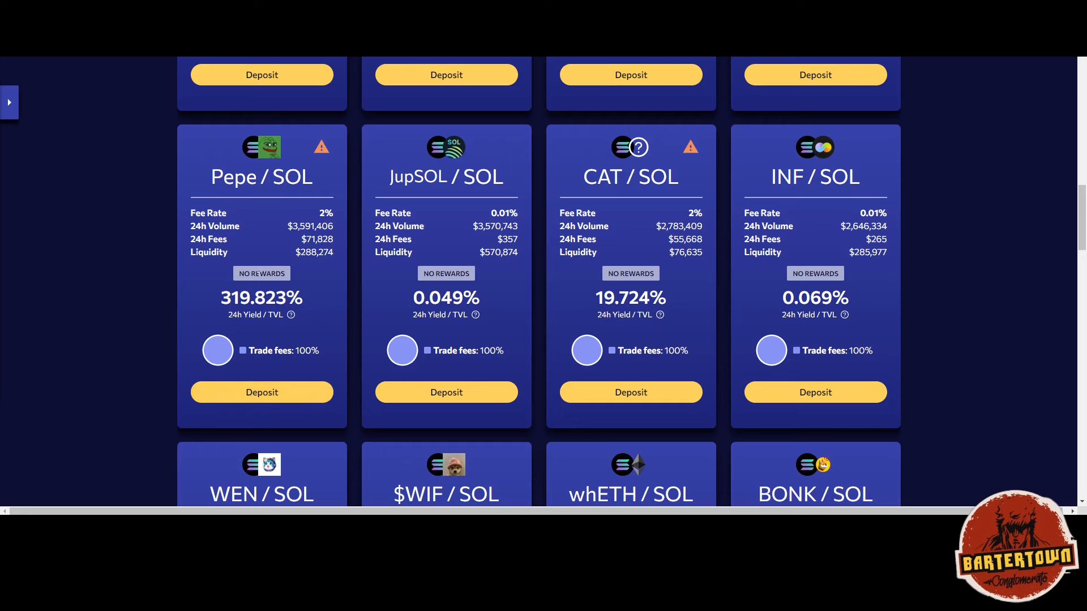
Step: Scroll down the 24h-yield pool cards to MAGA/SOL at 14.888%
scroll(down, 3)
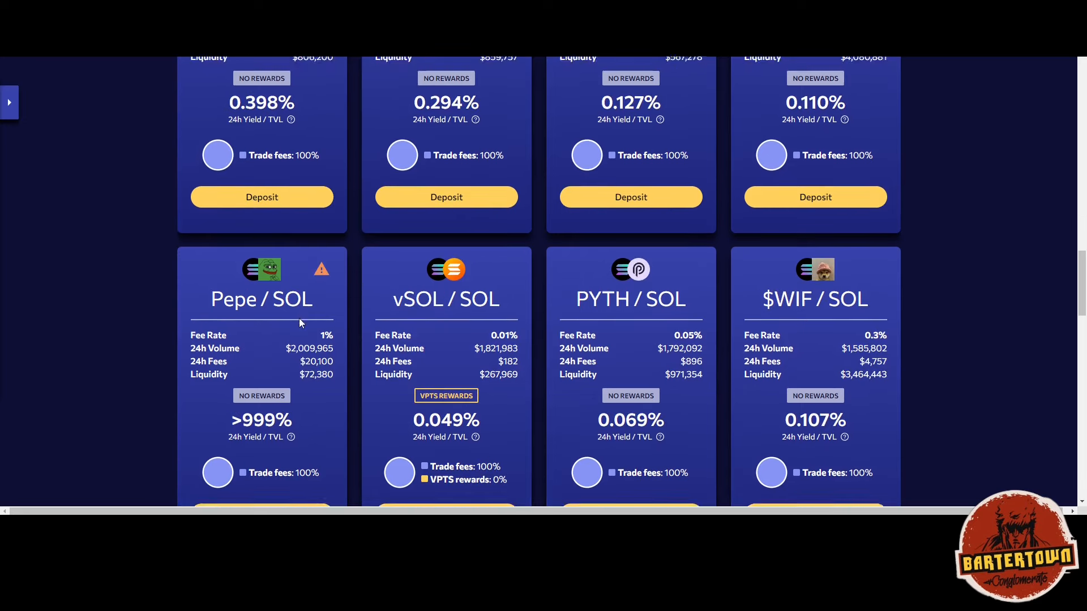
scroll(down, 3)
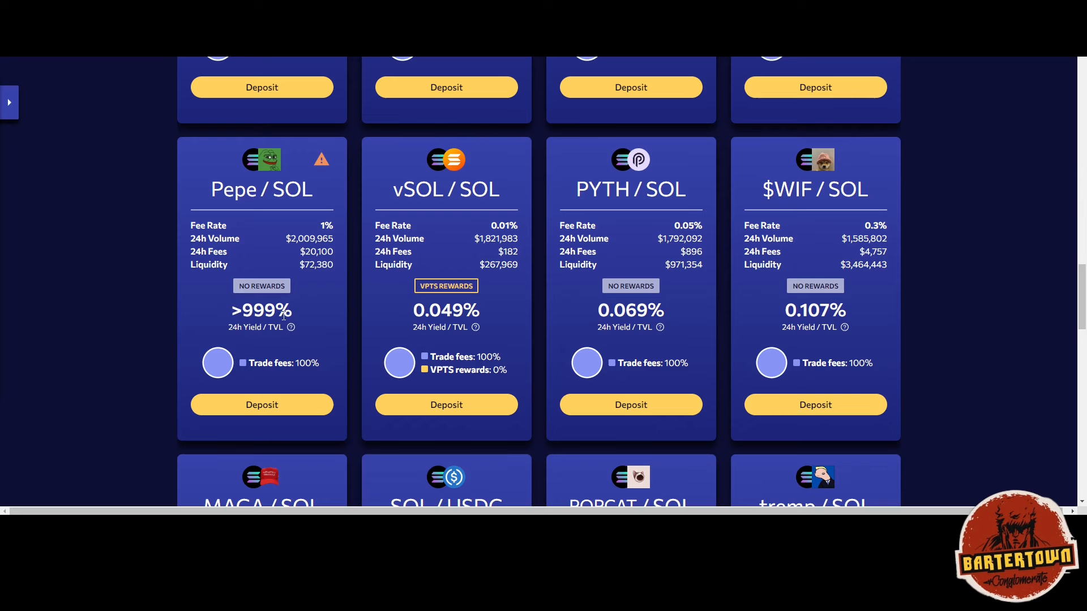
mouse_move(306, 437)
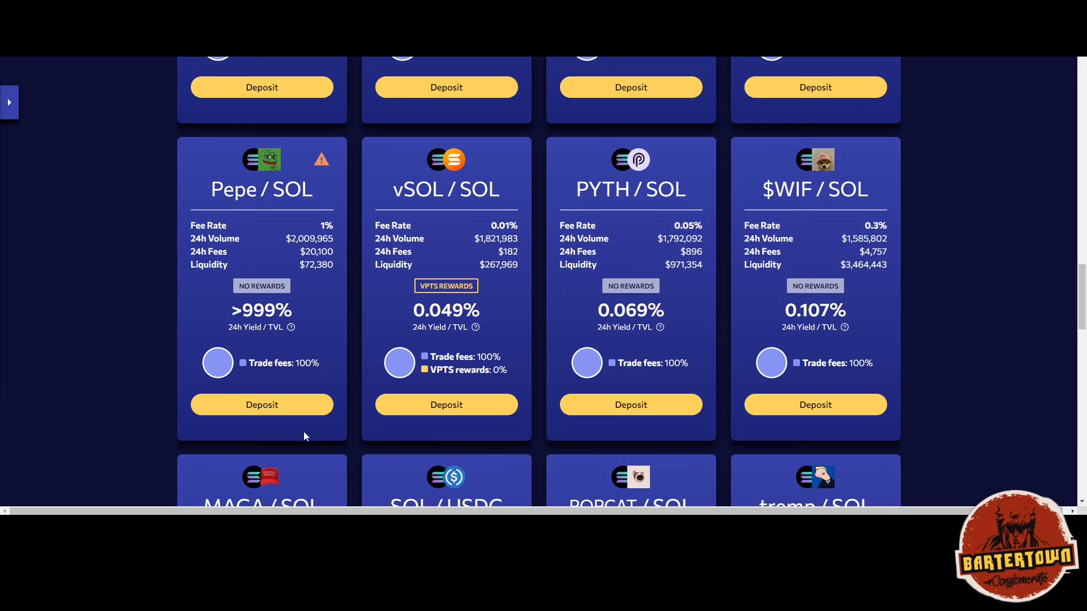
scroll(down, 3)
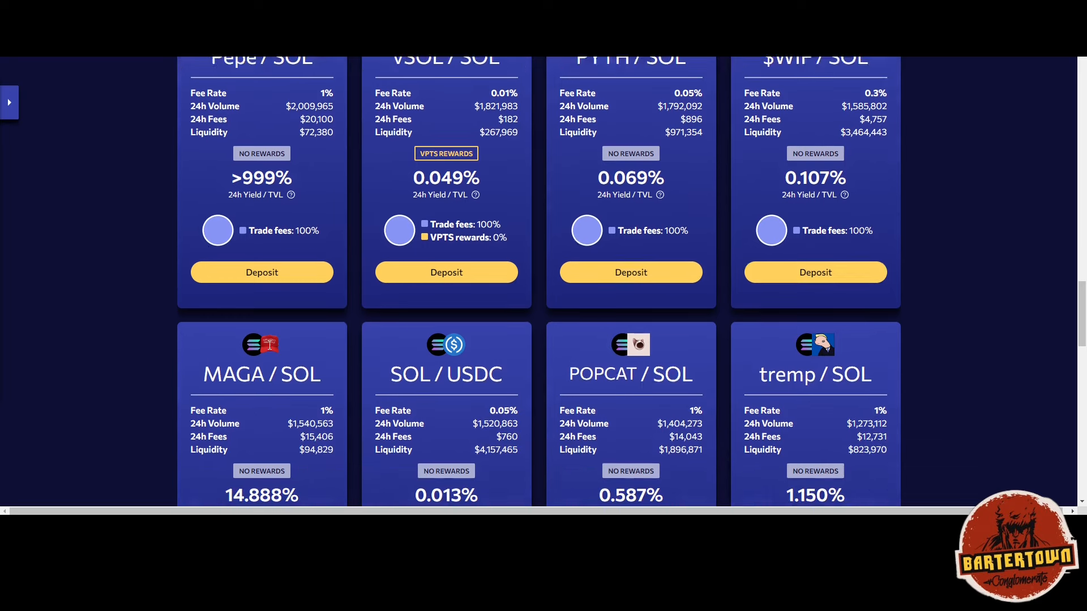
scroll(down, 3)
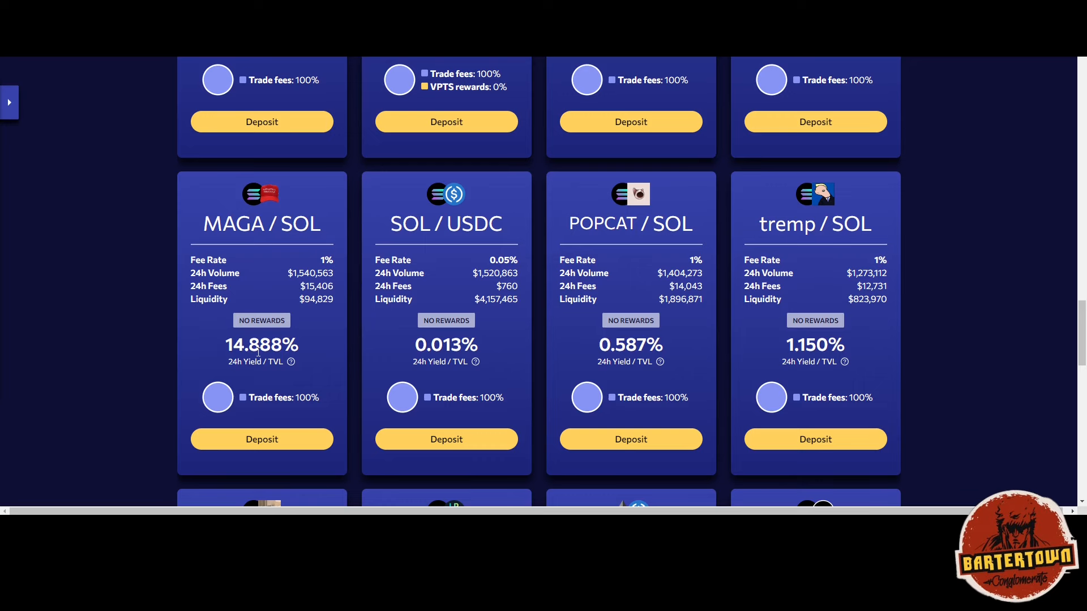
scroll(down, 3)
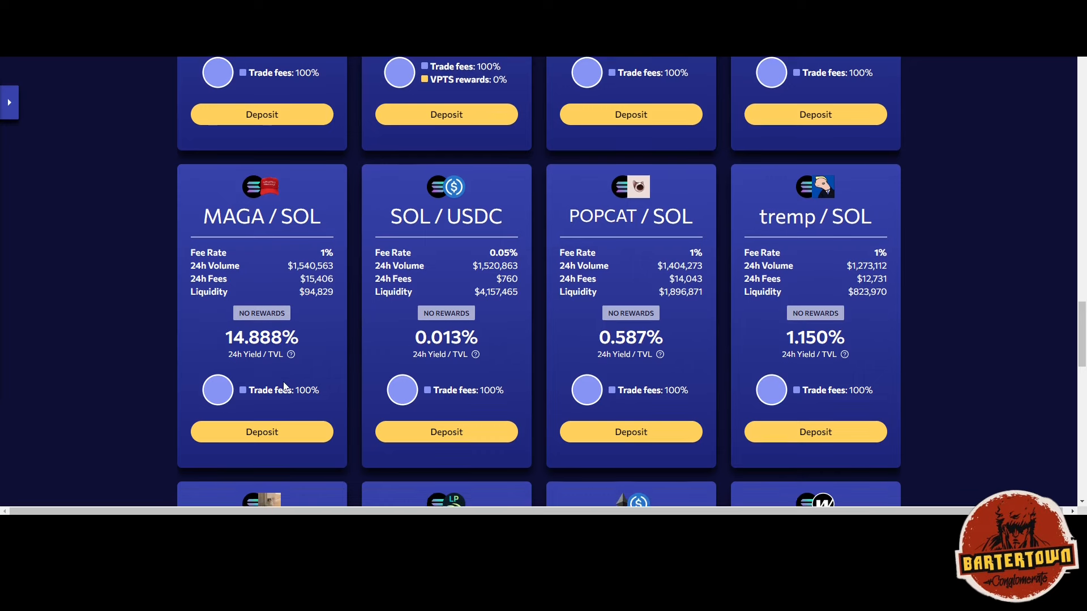
scroll(down, 3)
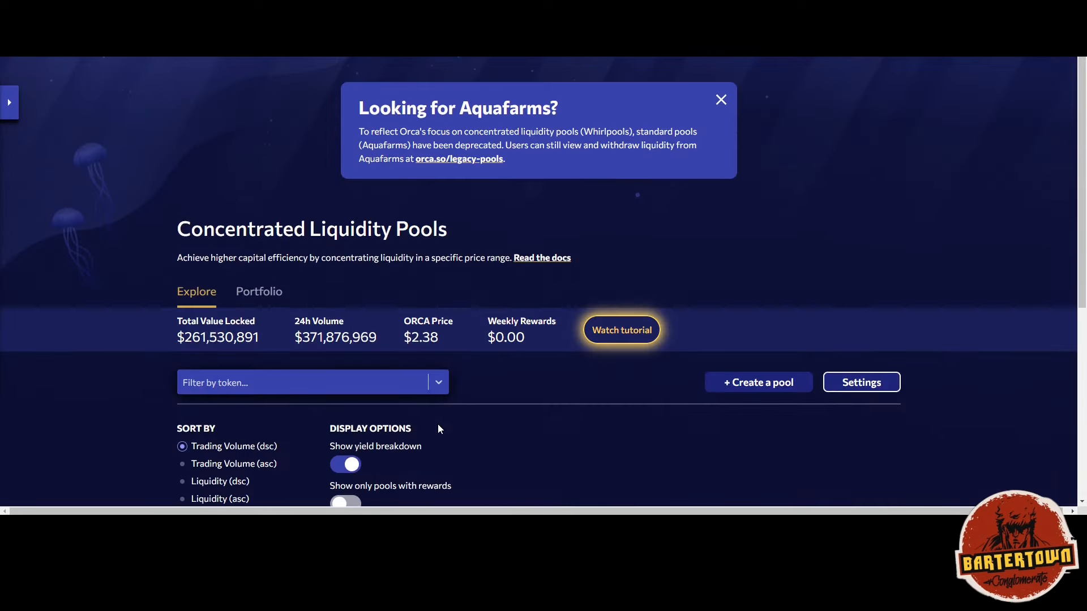
Step: Set the yield projection period back to 365 days
scroll(down, 3)
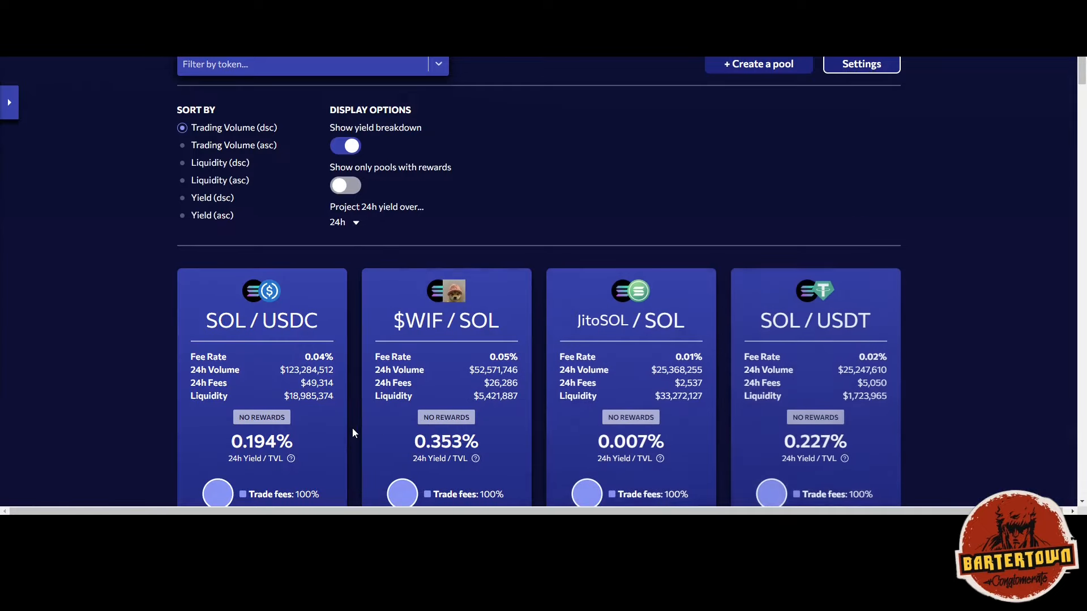
scroll(down, 3)
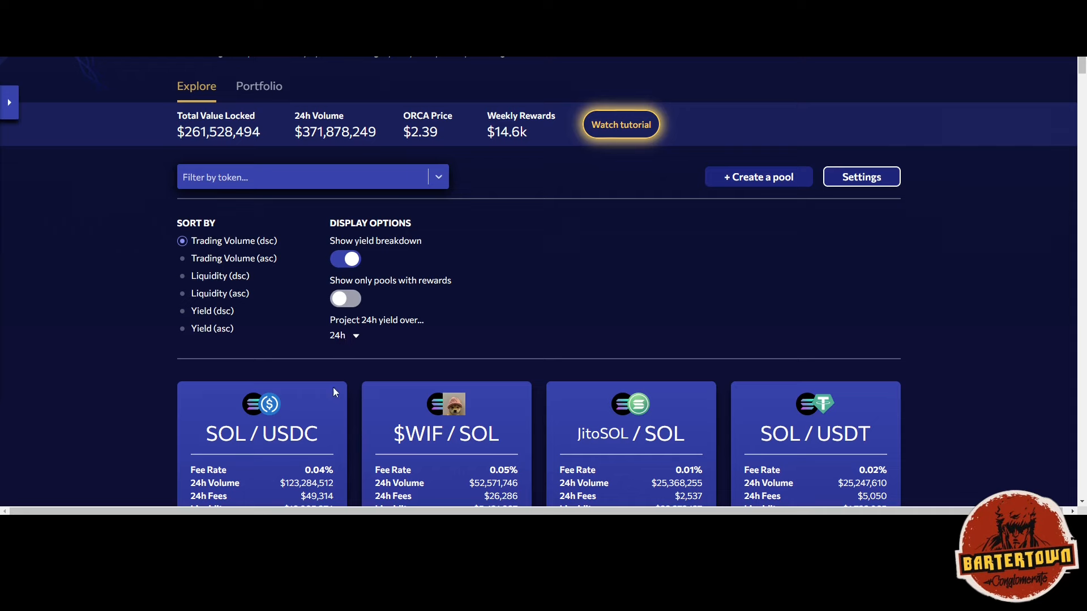
scroll(down, 3)
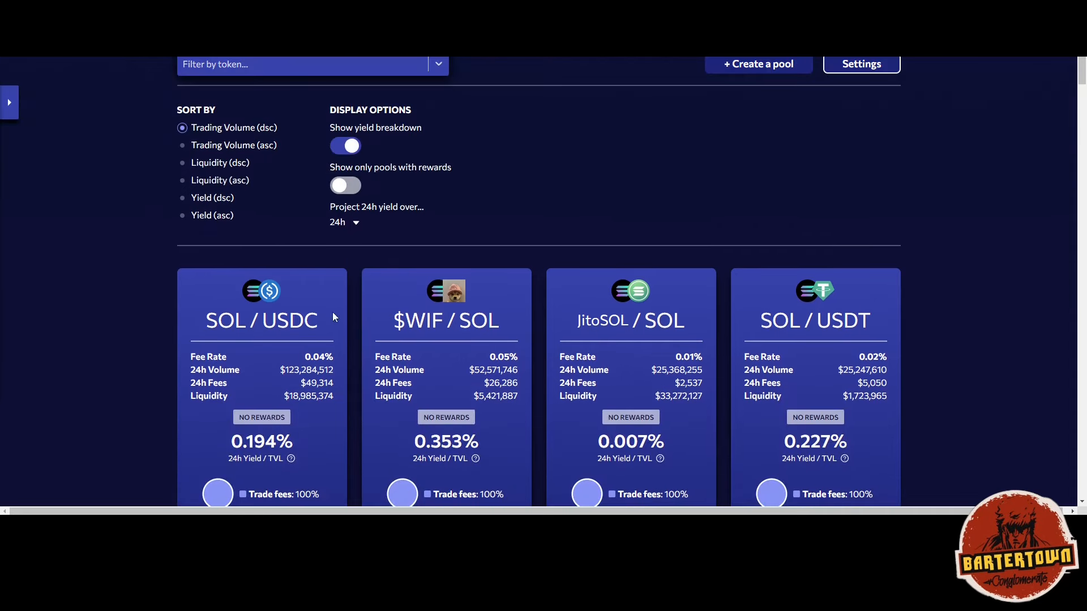
click(343, 221)
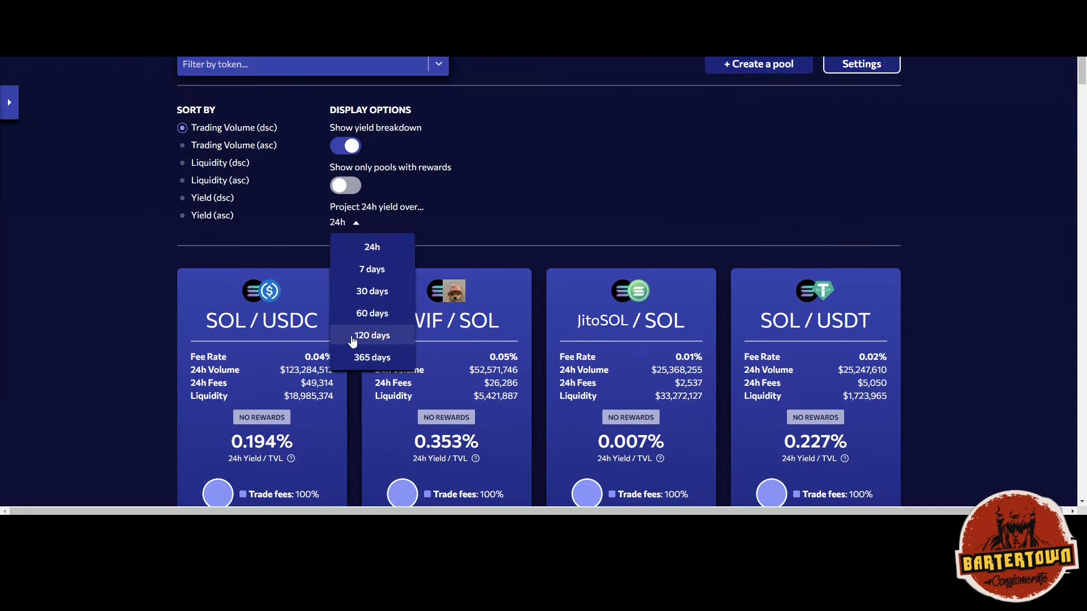
click(371, 358)
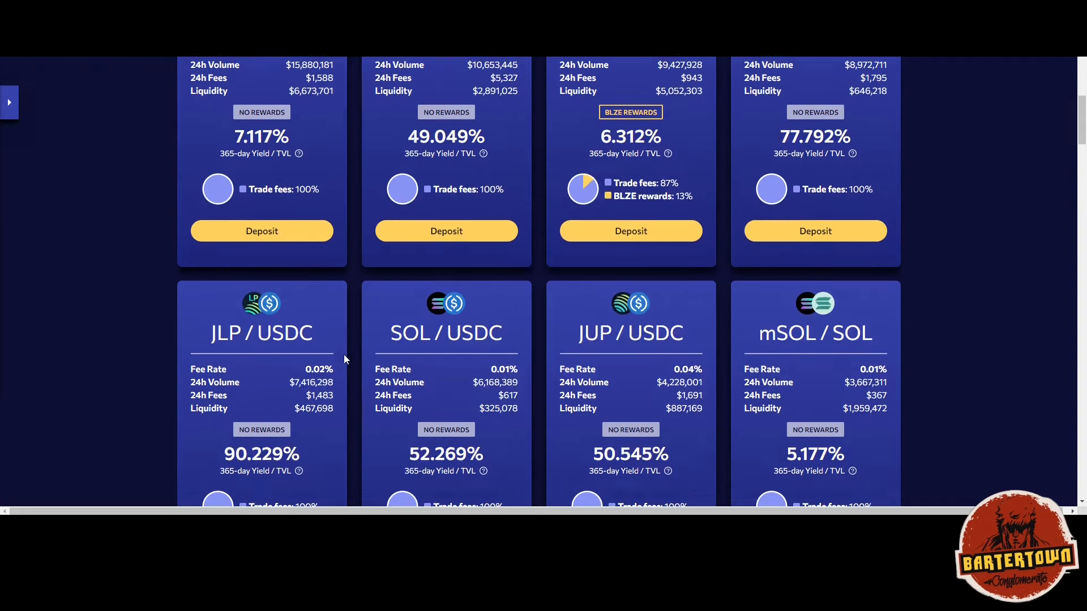
Step: Scroll the pool cards to MAGA/SOL above 999% yield, then back to the top
scroll(down, 3)
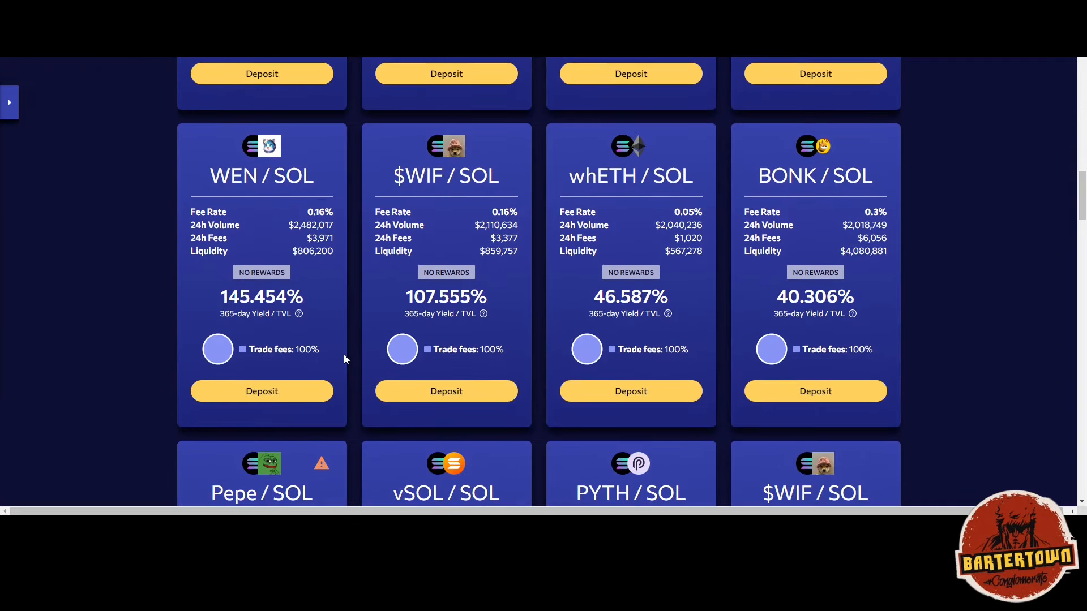
scroll(down, 3)
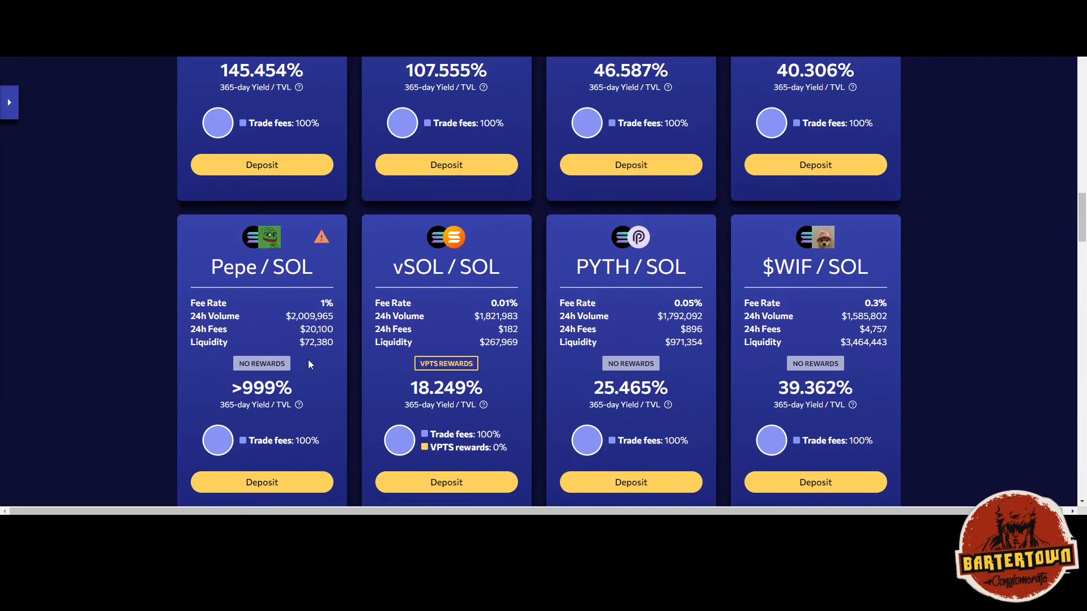
scroll(down, 3)
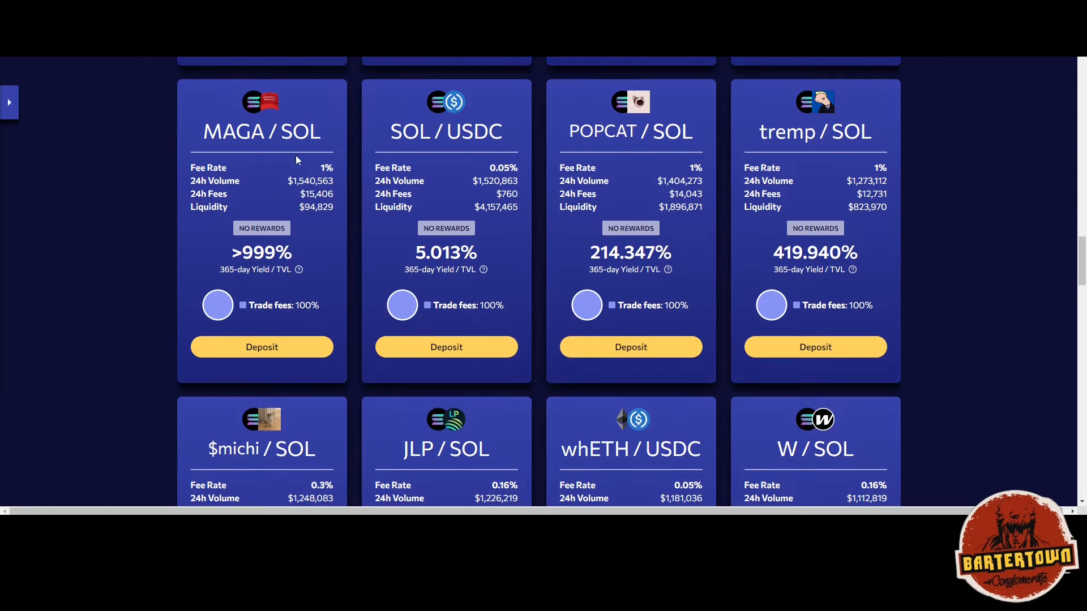
scroll(up, 3)
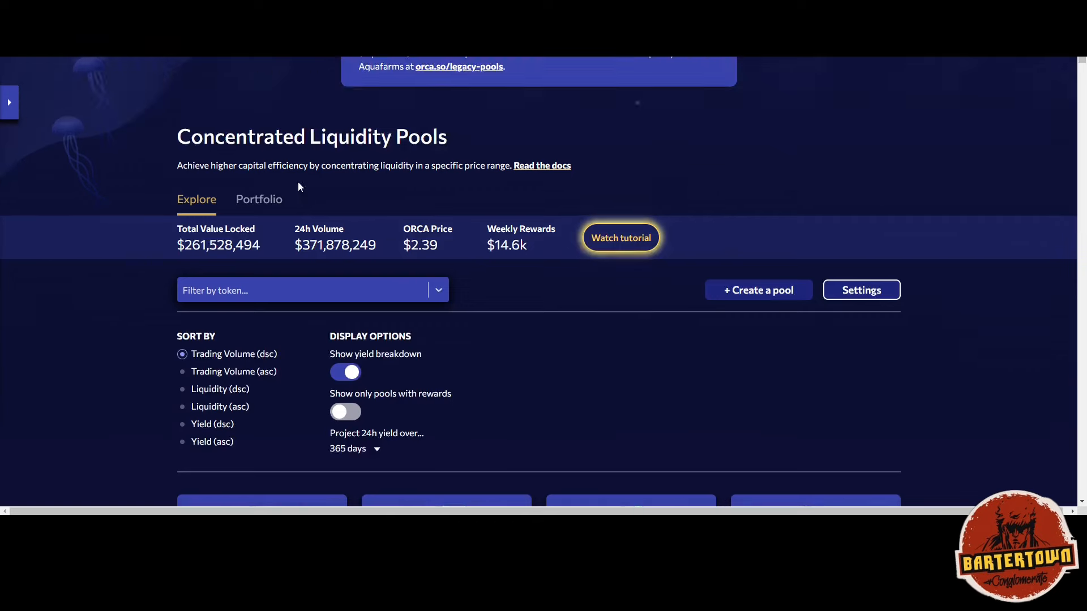
Step: Bring up Telegram and scroll the Bartertown announcements channel's pending yield and balance post
click(258, 199)
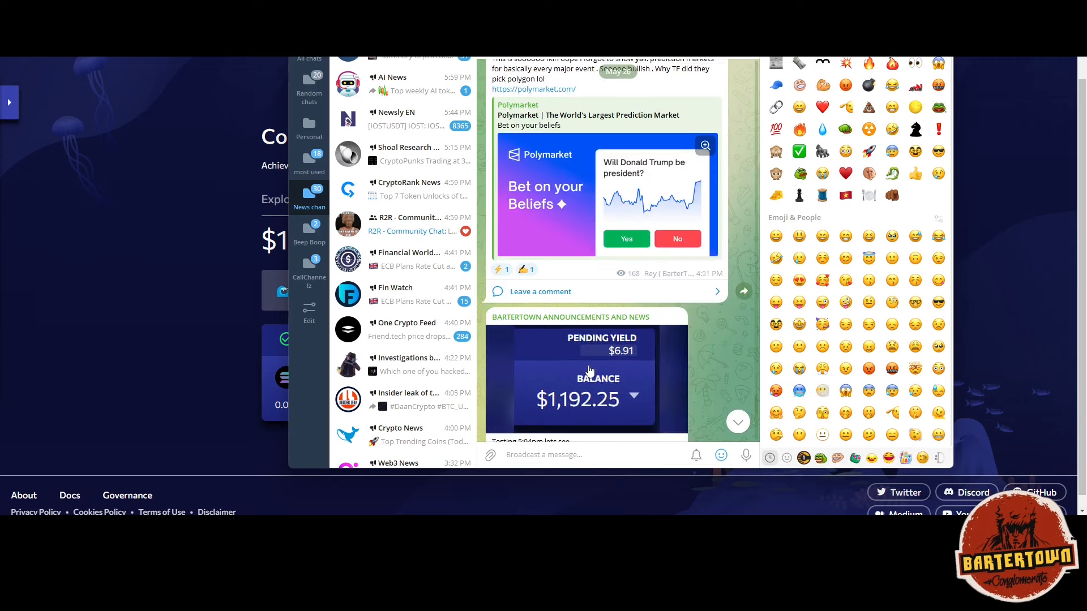
scroll(down, 3)
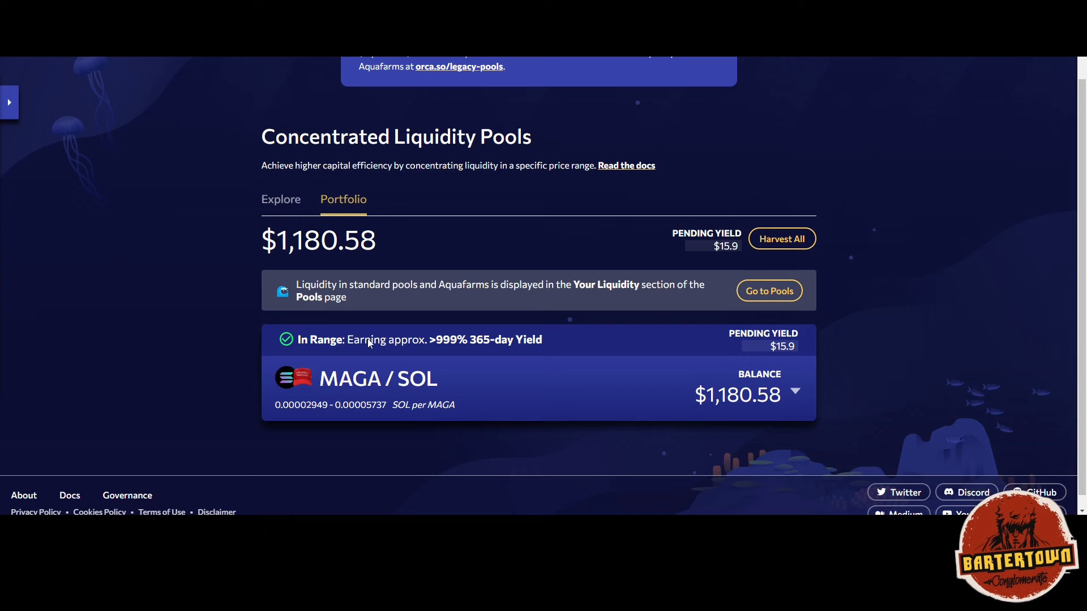
mouse_move(678, 378)
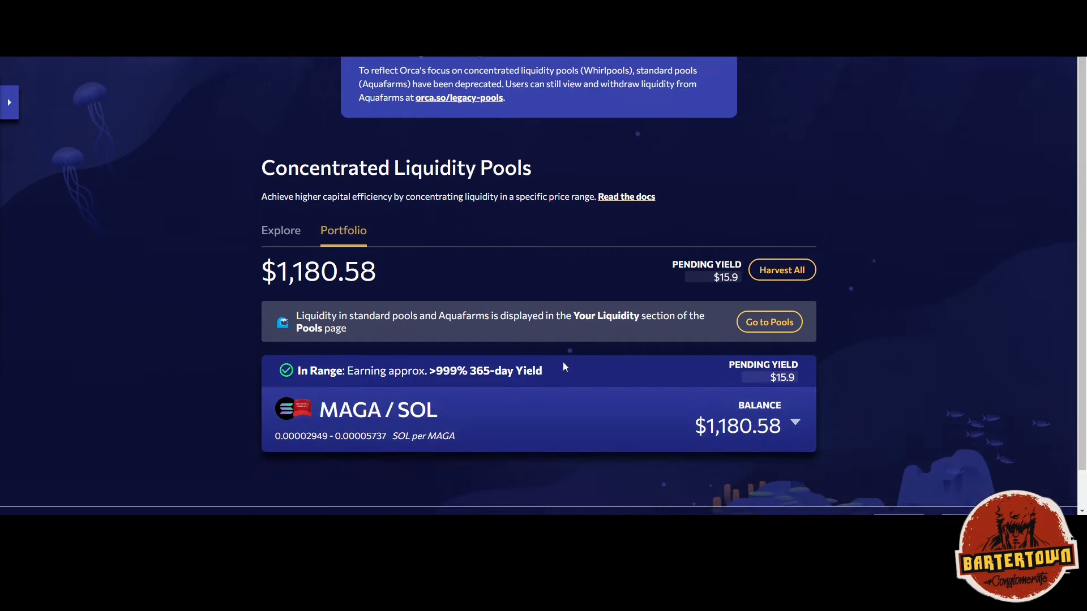
Step: Expand the MAGA/SOL position details, view the out-of-range alert subscription form and dismiss it
click(795, 423)
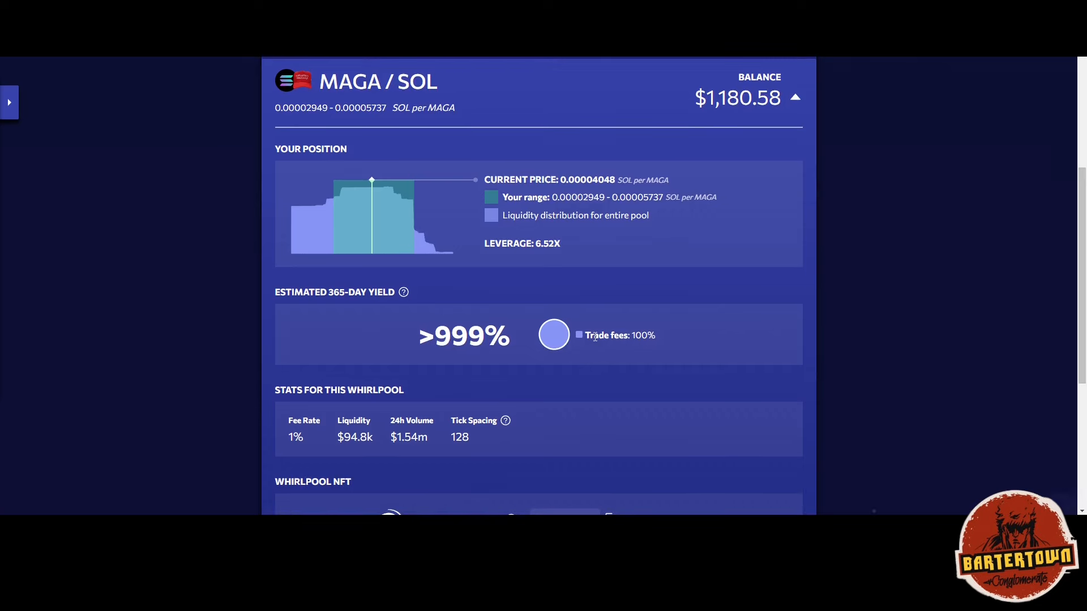
mouse_move(532, 259)
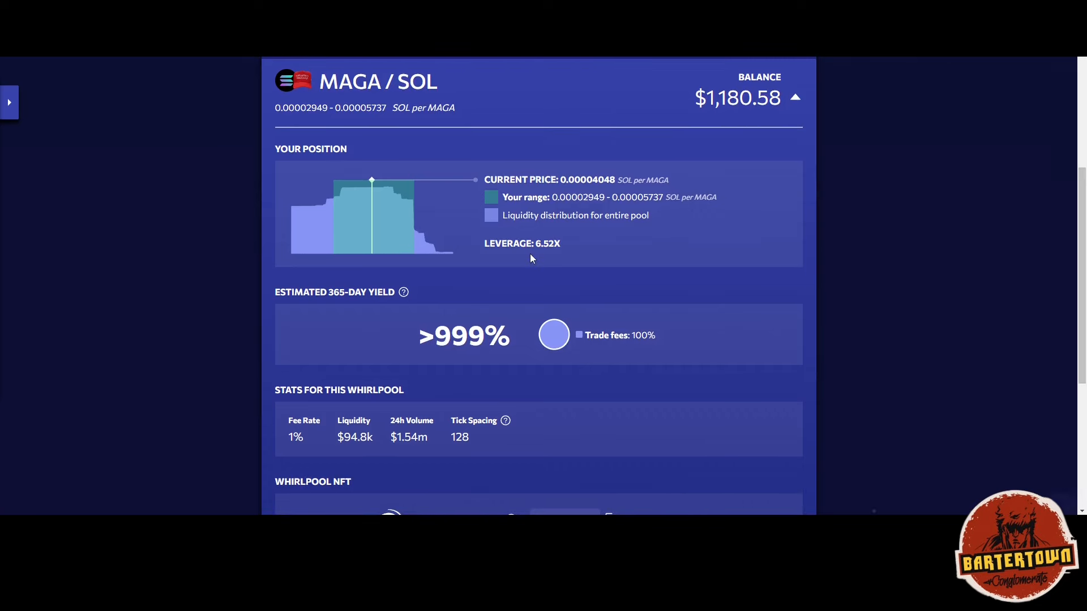
scroll(down, 3)
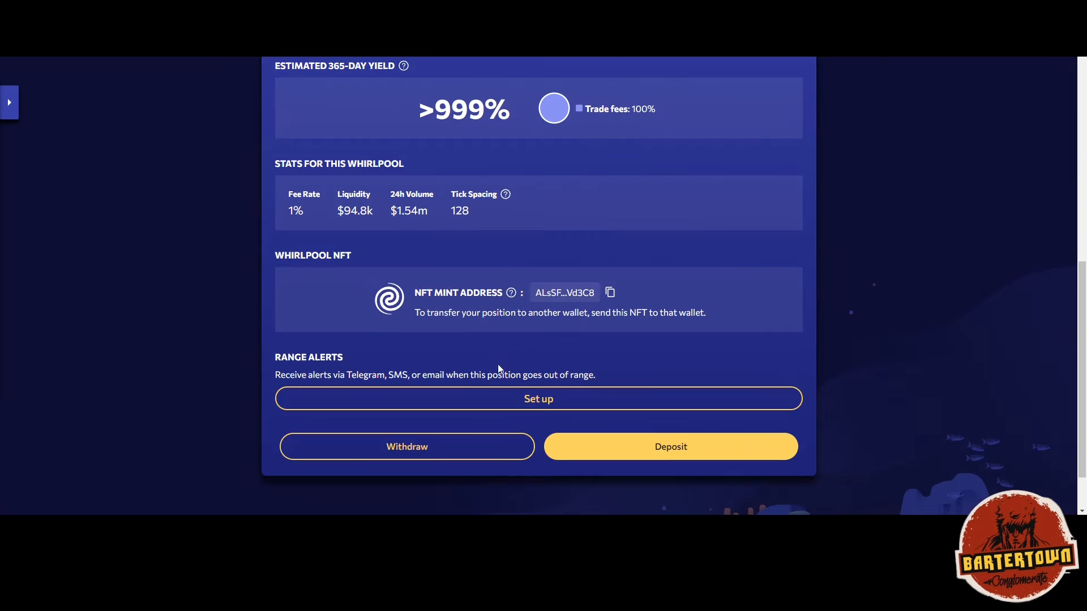
click(539, 398)
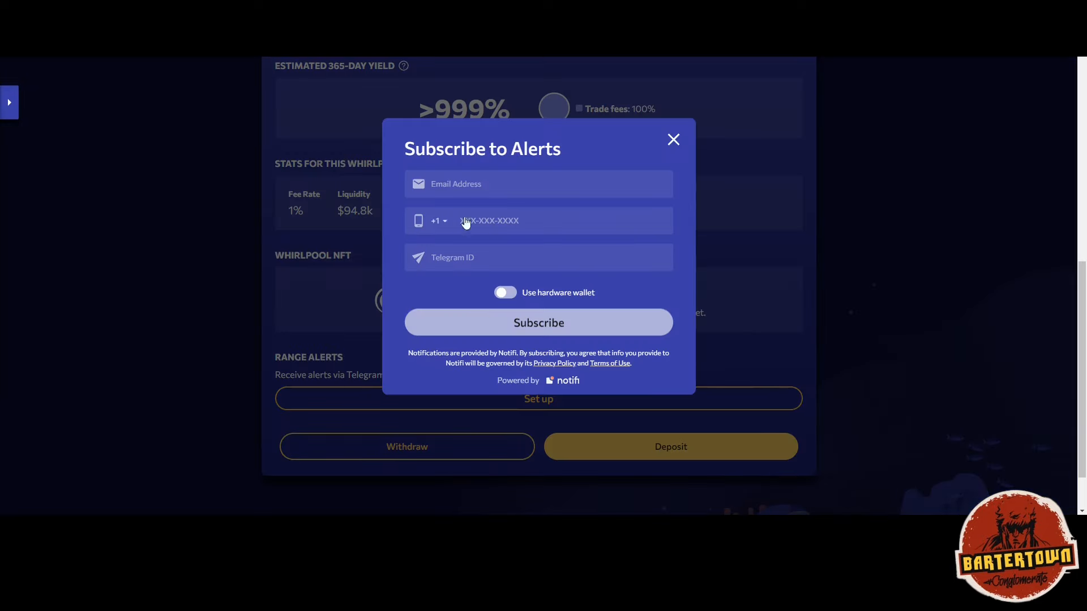
click(673, 139)
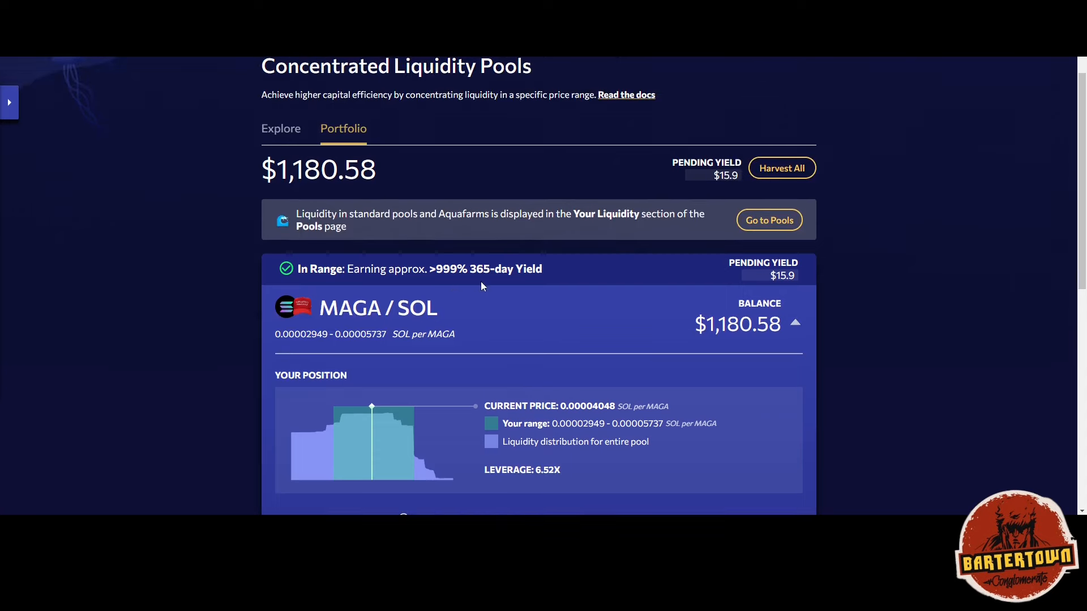
Step: View the Deposit into SOL/MAGA form for the position and close it without depositing
scroll(down, 3)
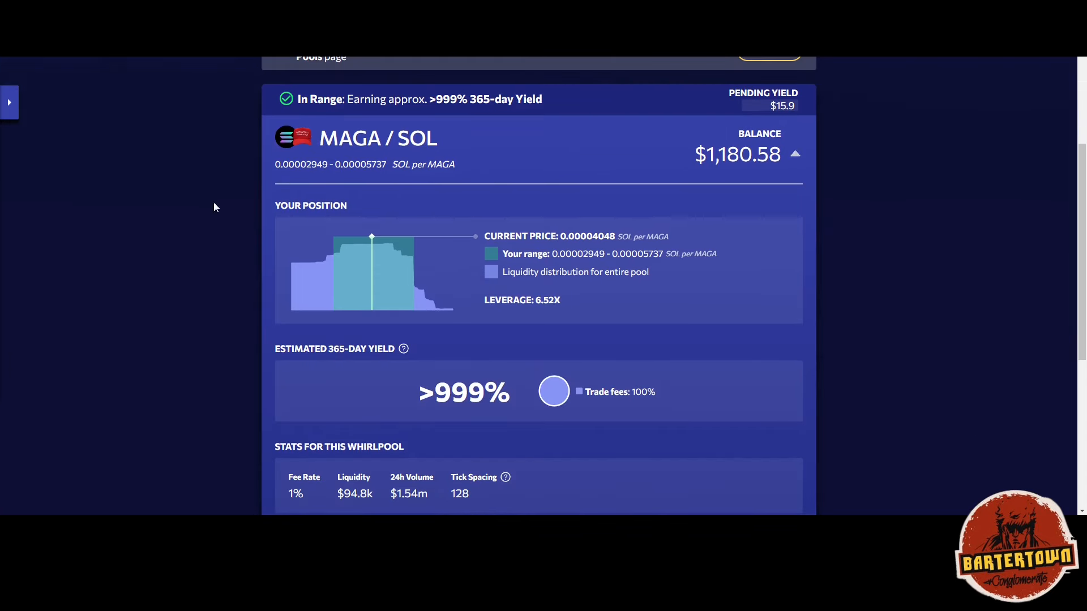
mouse_move(405, 136)
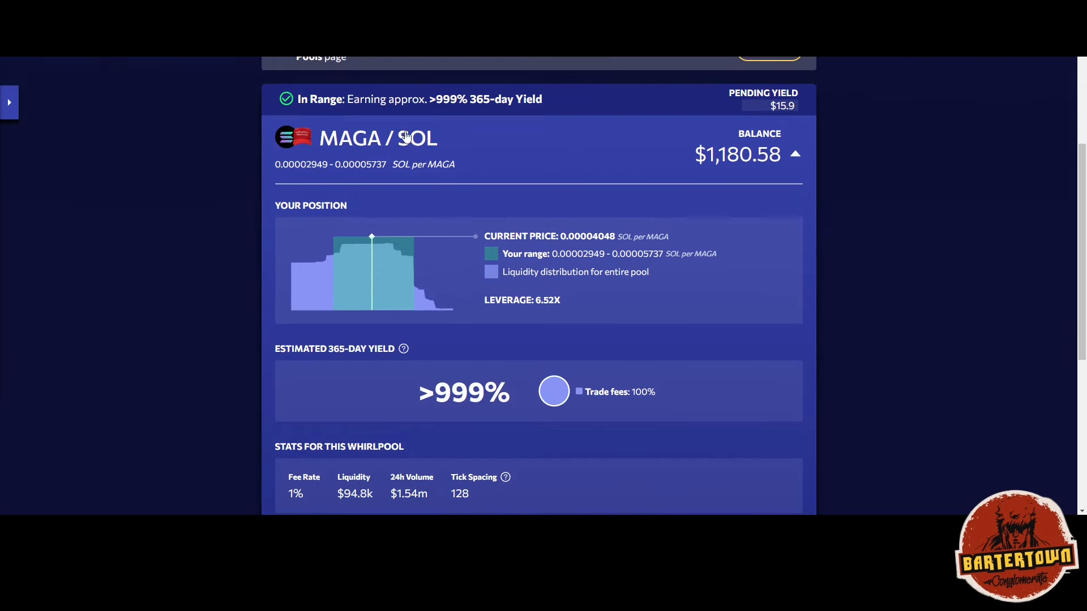
mouse_move(477, 310)
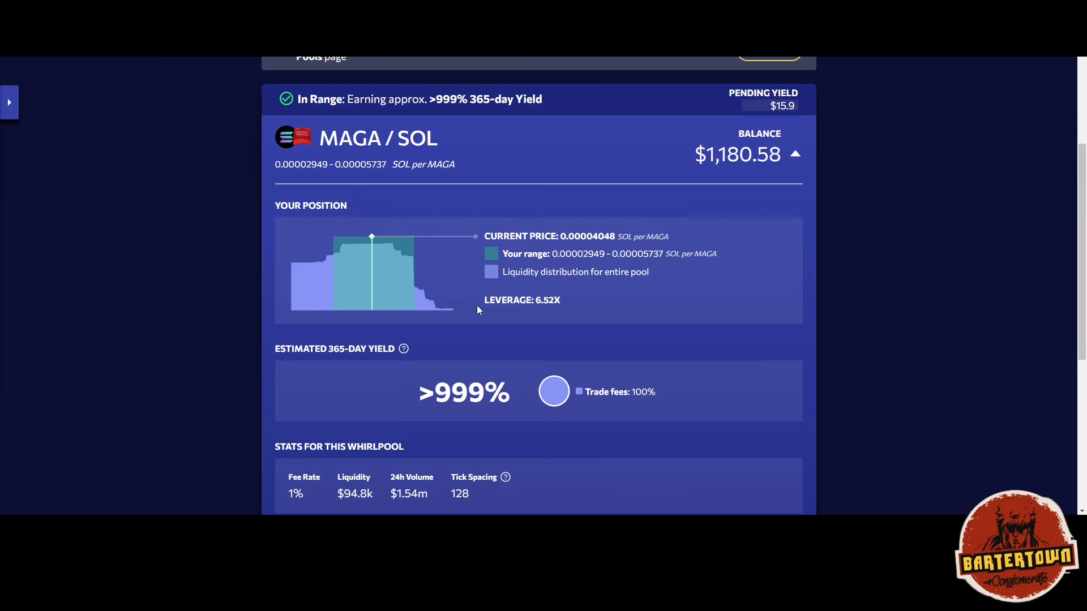
mouse_move(435, 313)
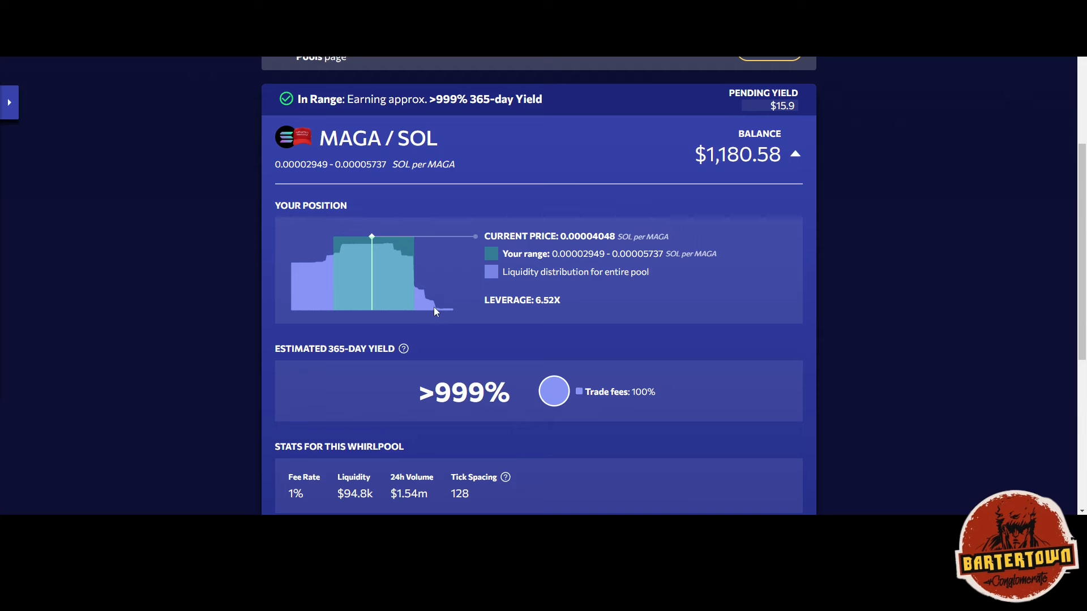
mouse_move(409, 326)
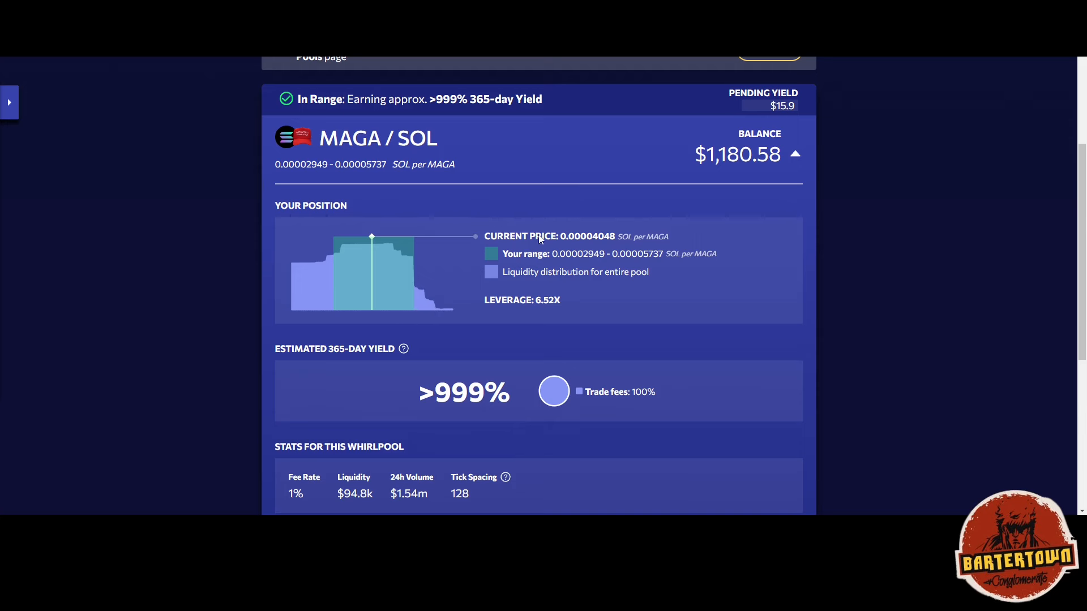
scroll(down, 3)
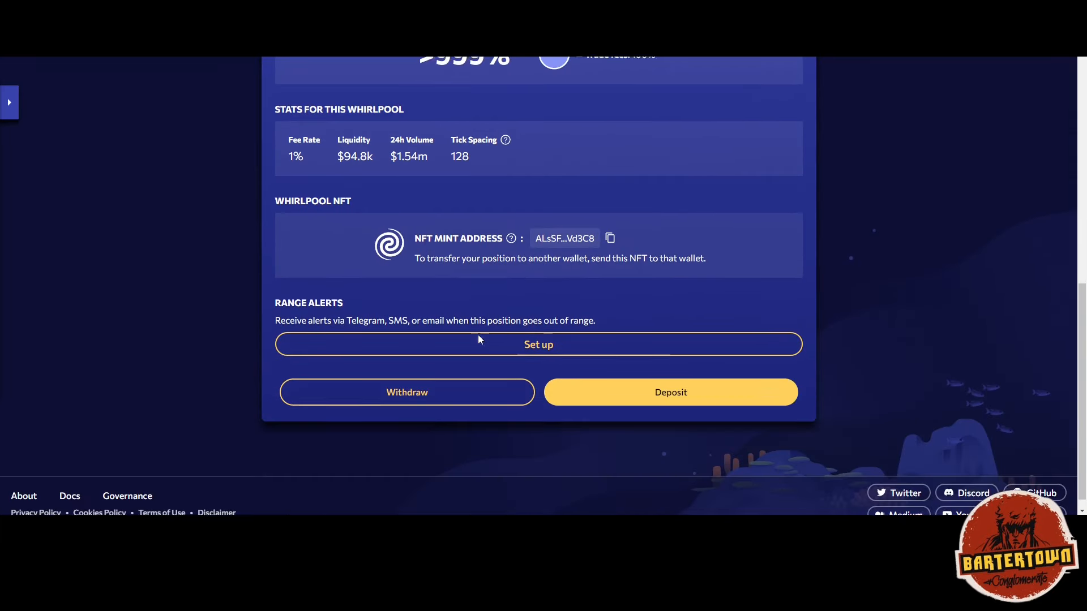
click(671, 392)
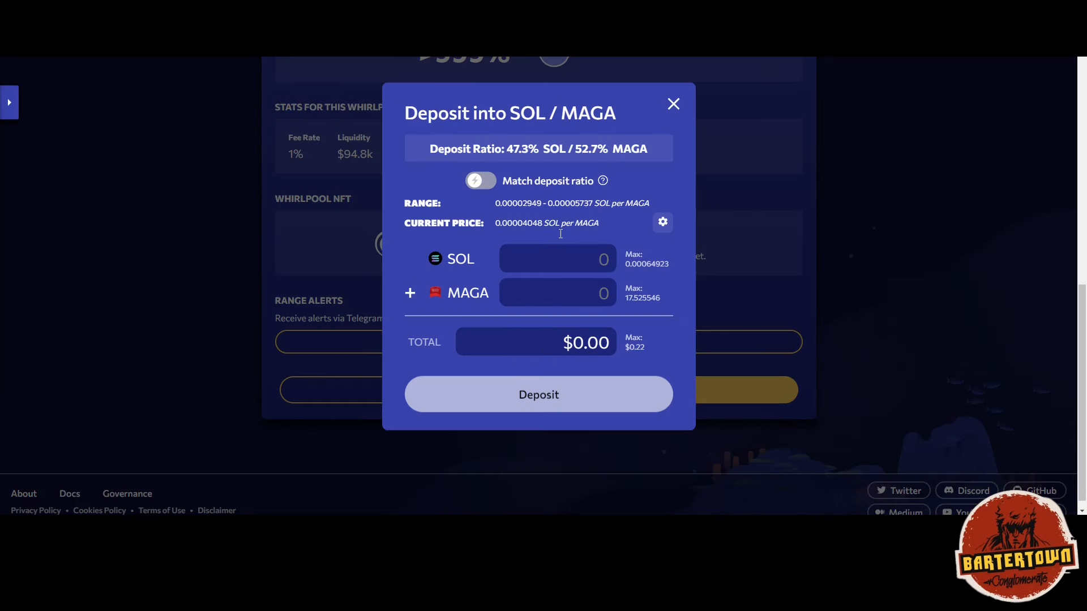
mouse_move(672, 119)
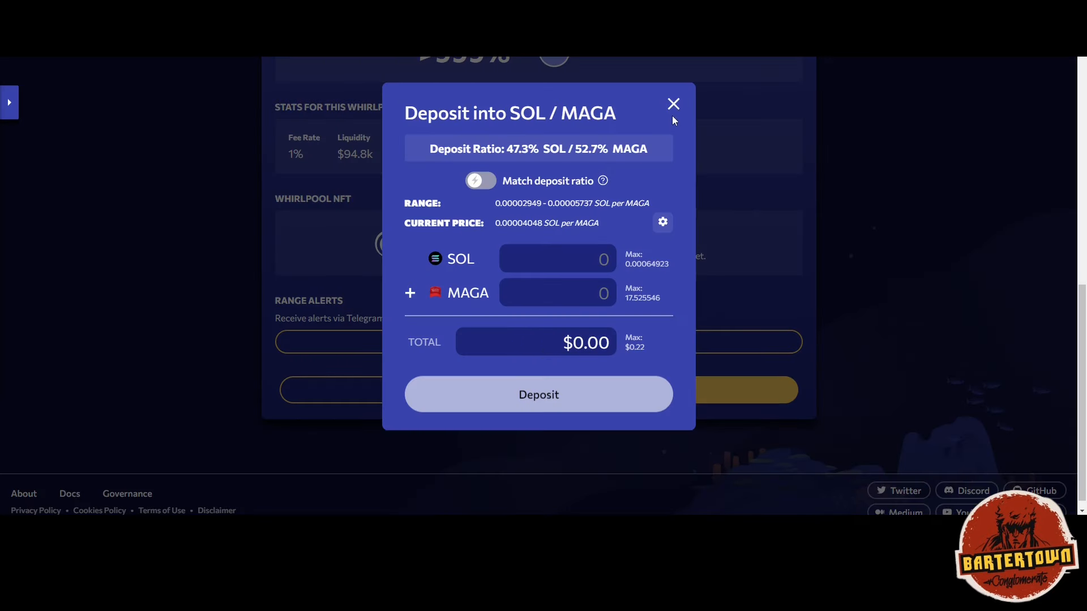
click(673, 104)
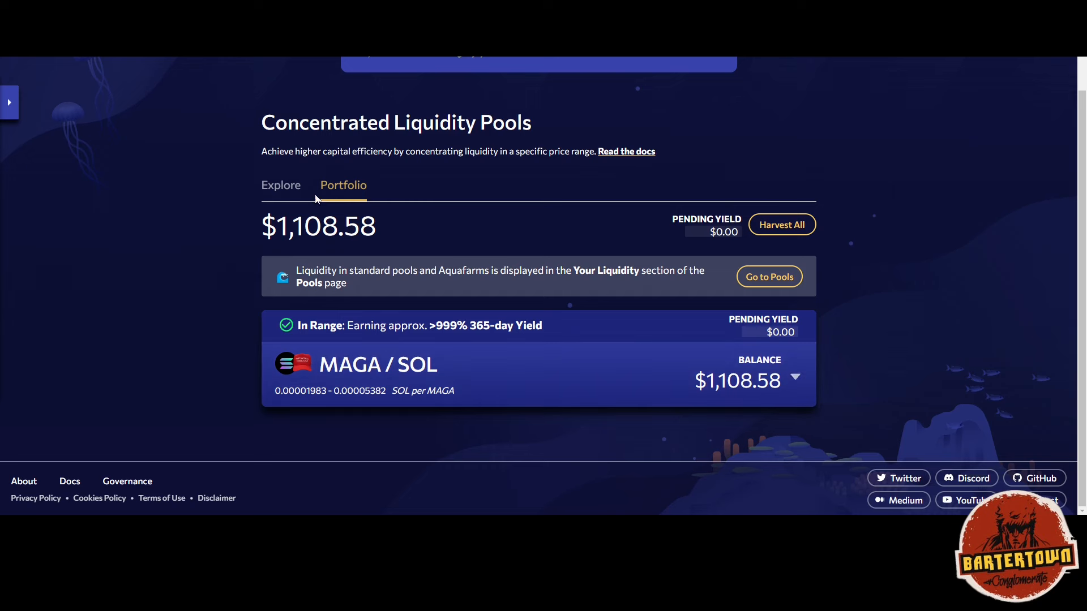
mouse_move(200, 154)
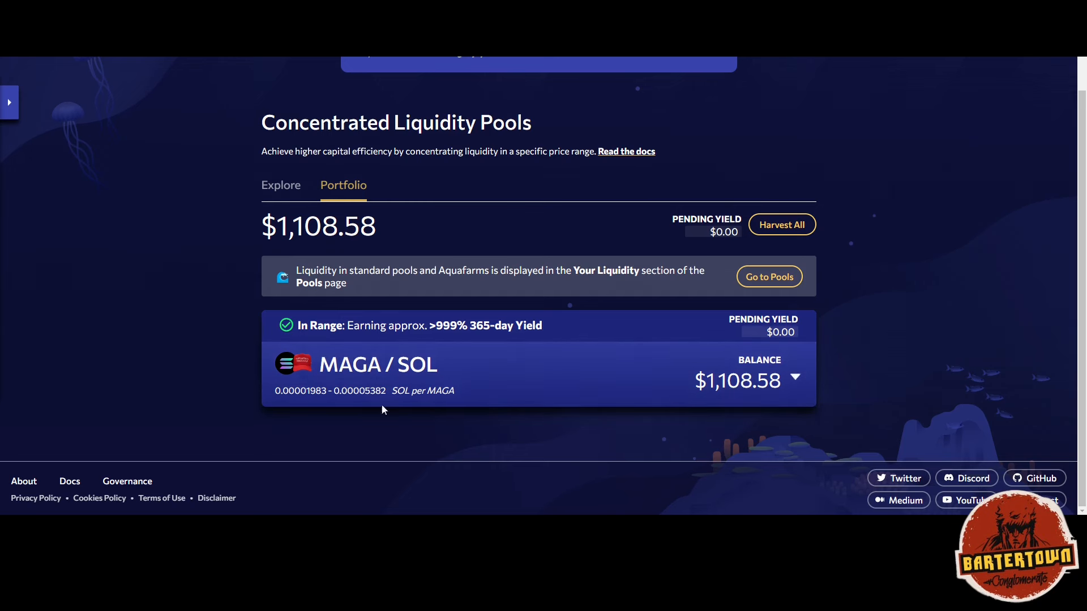
Step: Expand the MAGA/SOL position and scroll through its range chart, leverage and pool stats
click(794, 381)
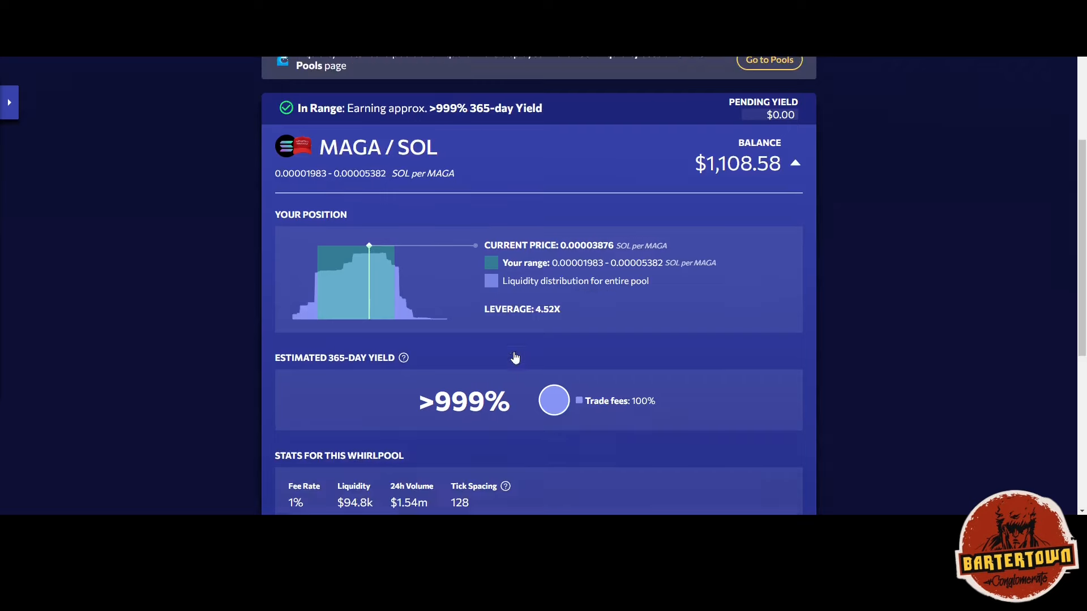
scroll(down, 3)
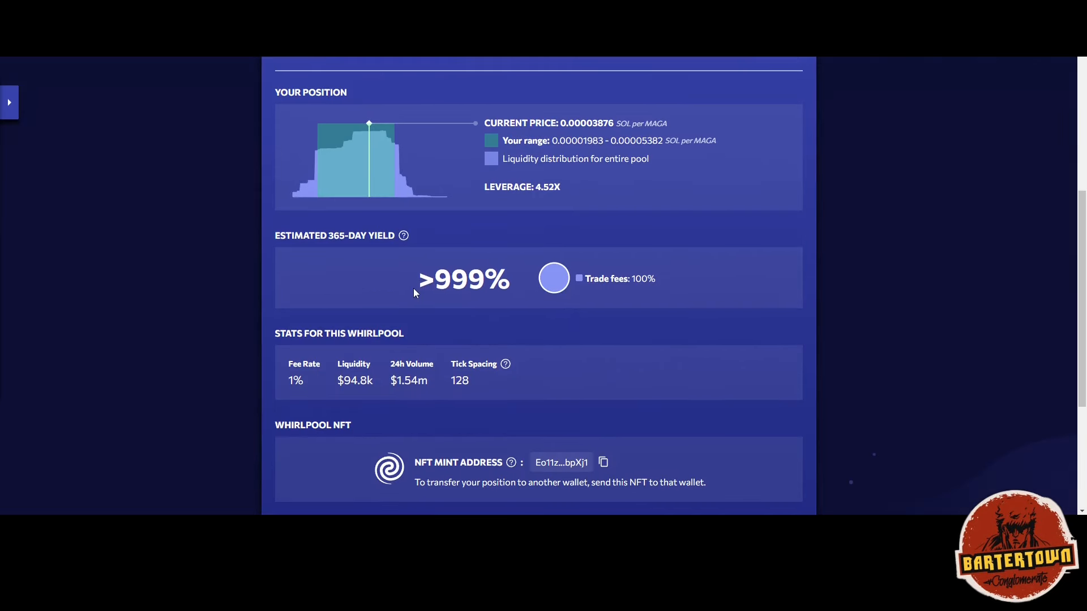
mouse_move(428, 290)
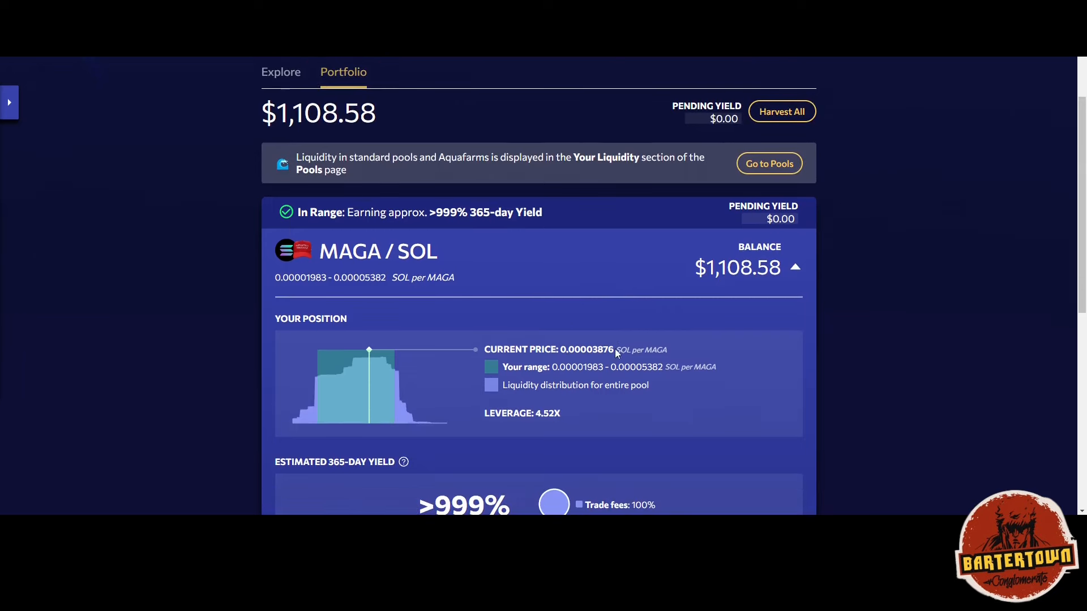
scroll(down, 3)
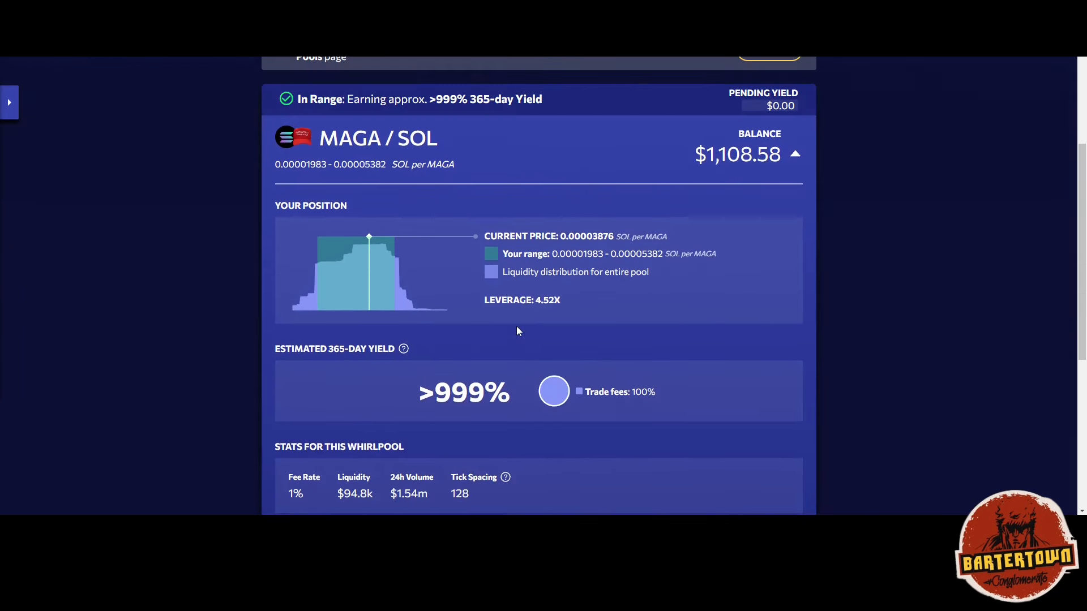
mouse_move(753, 201)
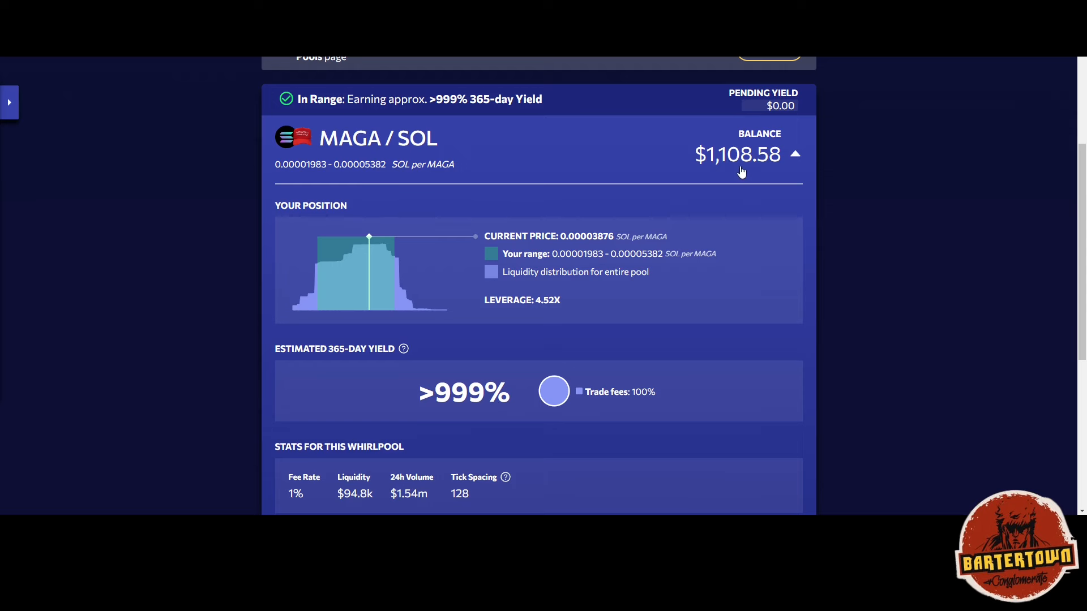
scroll(down, 3)
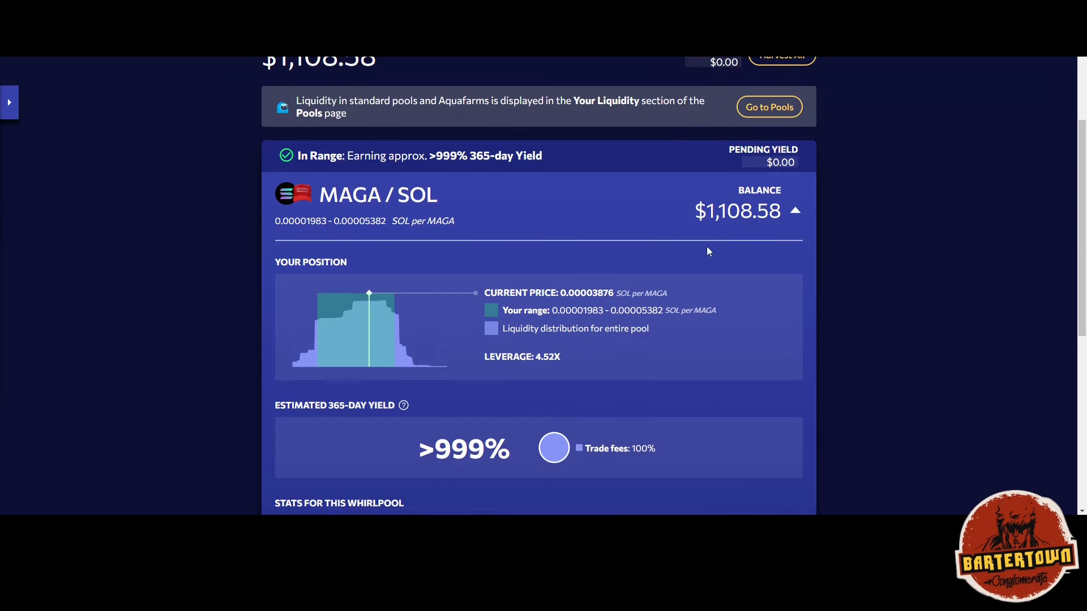
mouse_move(608, 235)
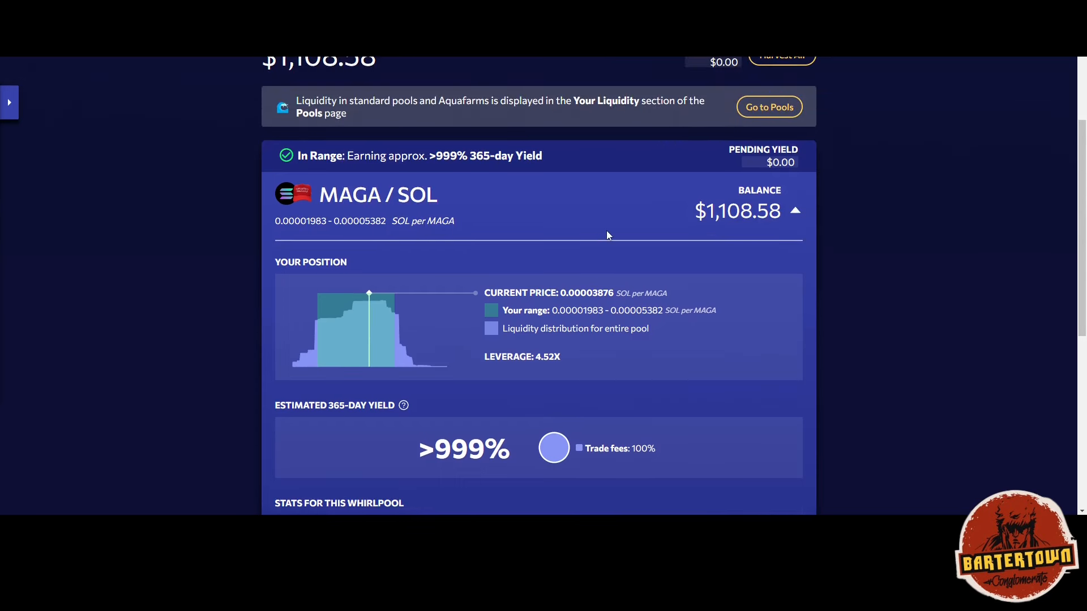
scroll(up, 3)
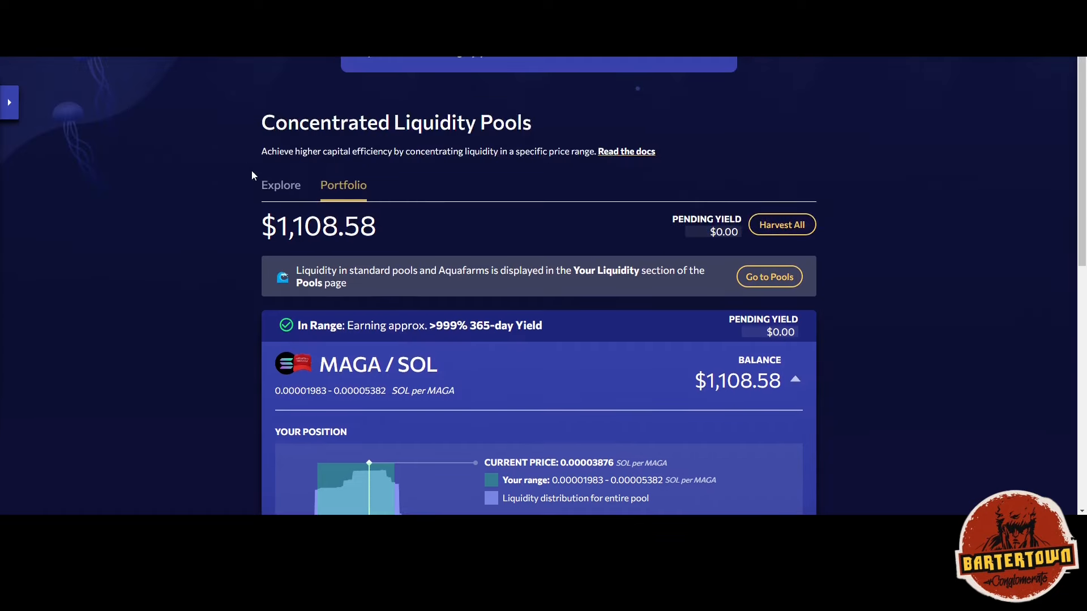
Step: Return to the Explore pools page and scroll to the JLP/USDC, SOL/USDC, JUP/USDC and mSOL/SOL cards
click(281, 185)
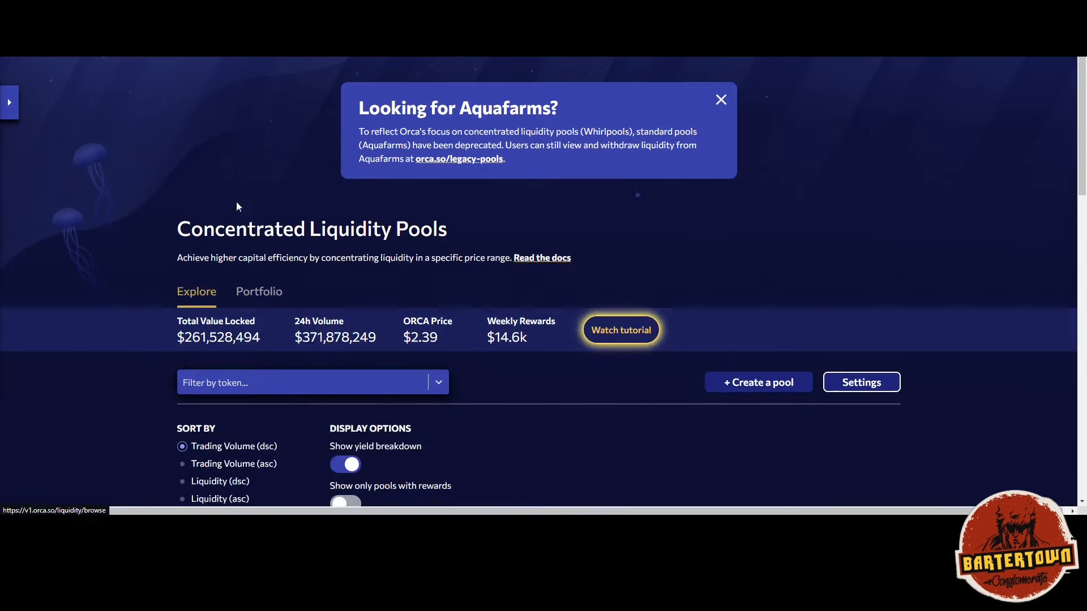
scroll(down, 3)
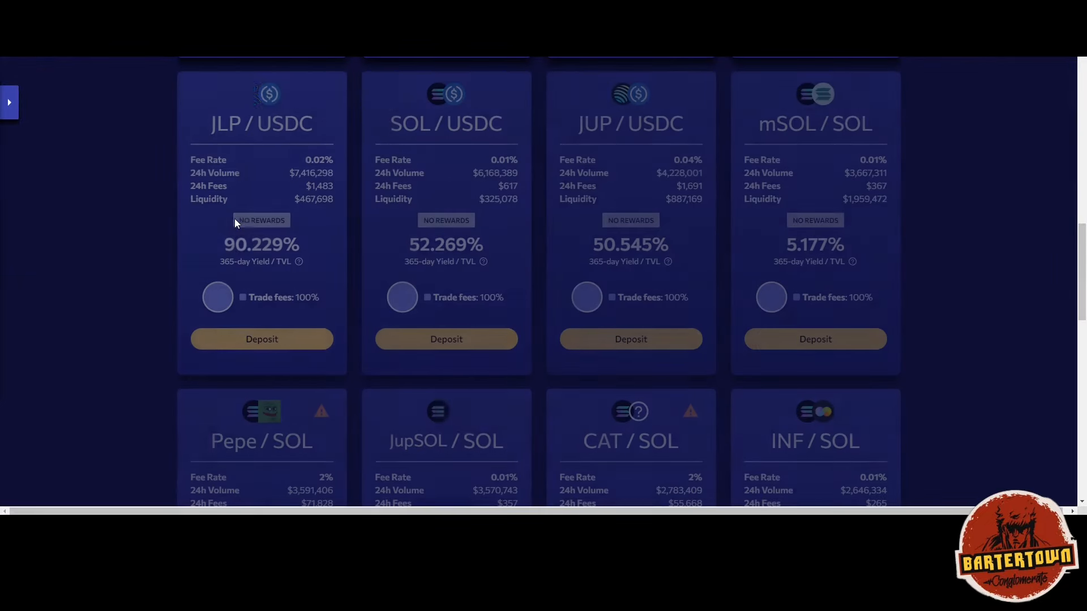